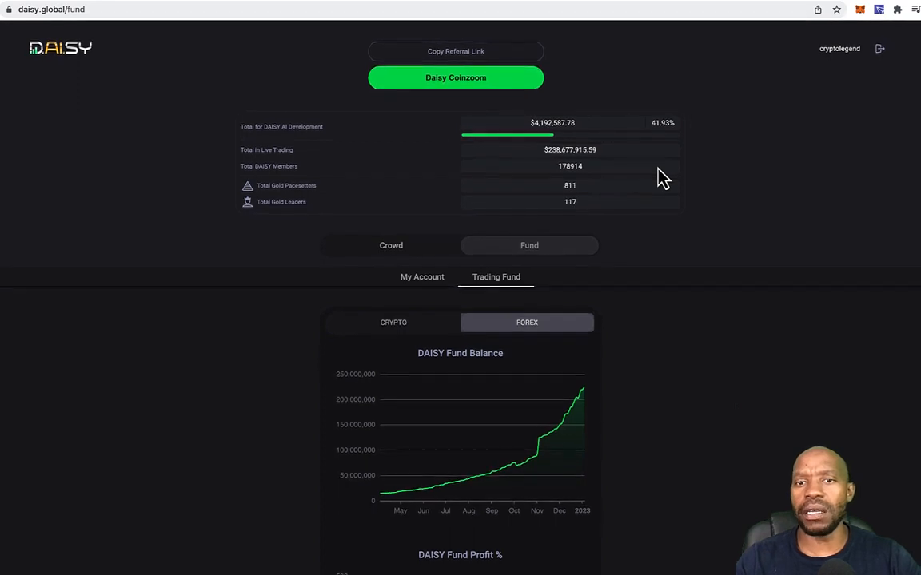
mouse_move(863, 322)
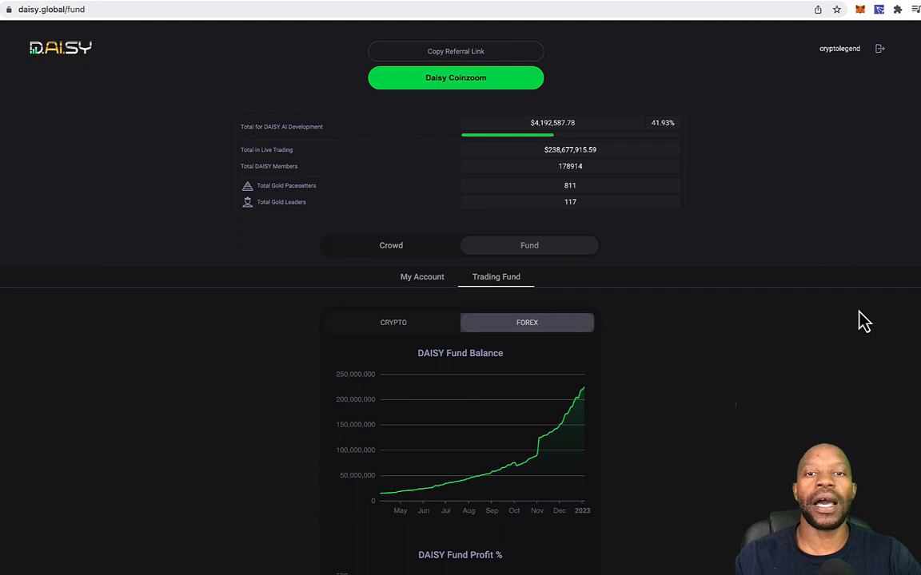
mouse_move(814, 357)
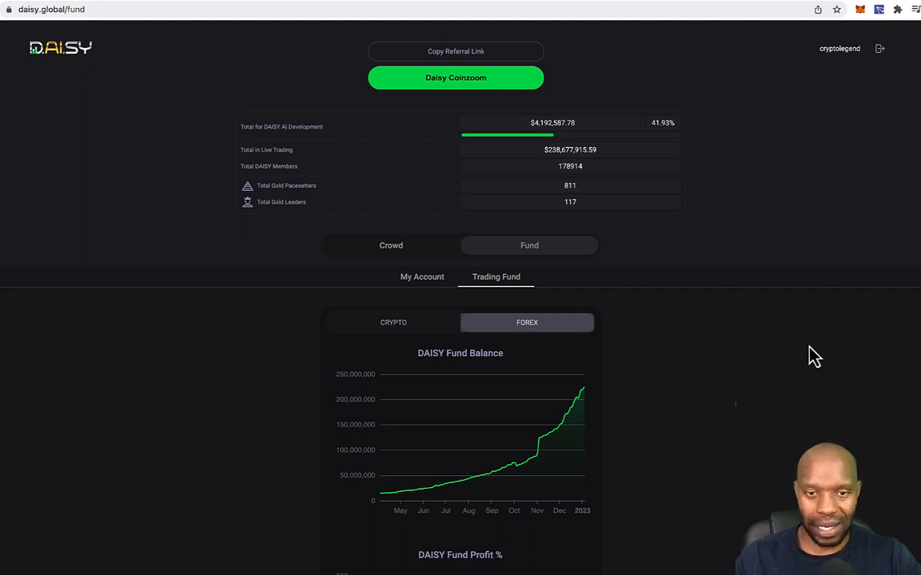
mouse_move(759, 356)
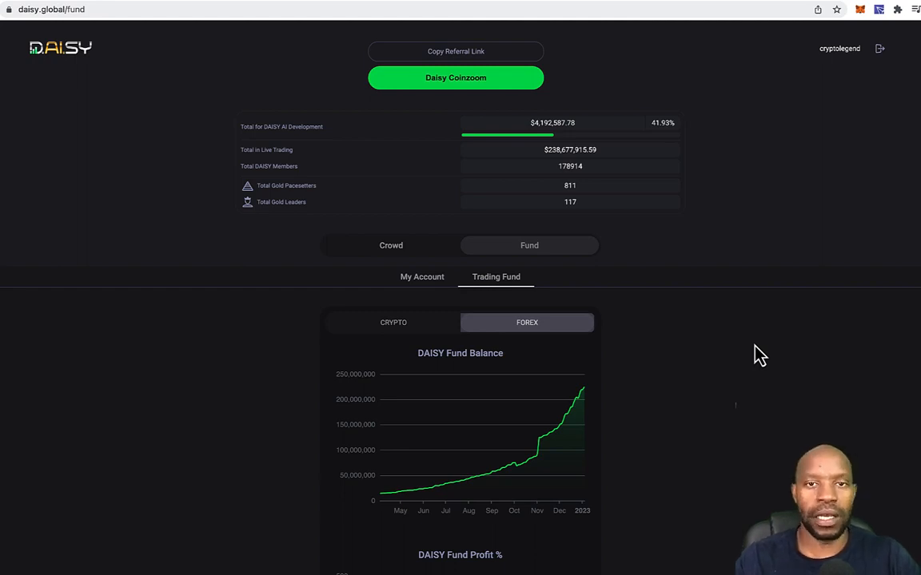
mouse_move(763, 330)
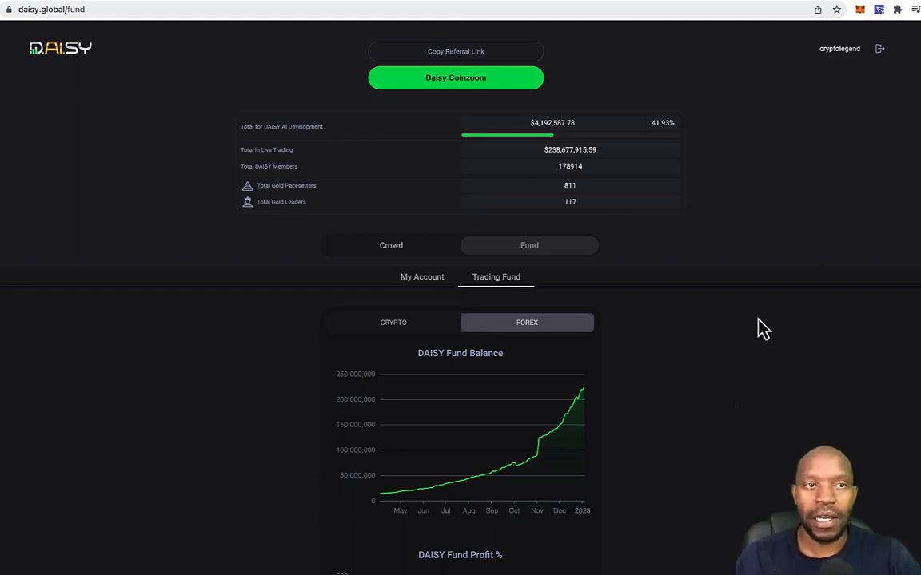
mouse_move(729, 356)
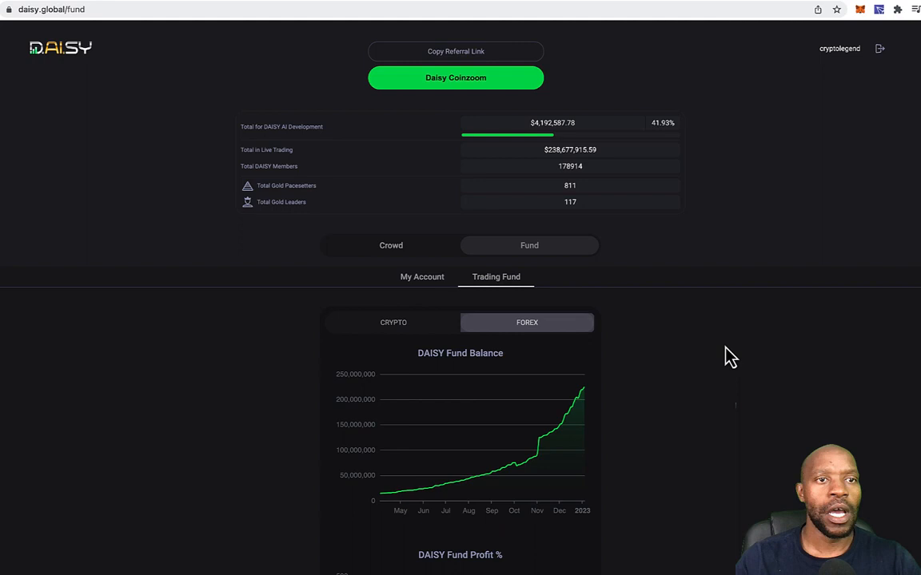
mouse_move(737, 361)
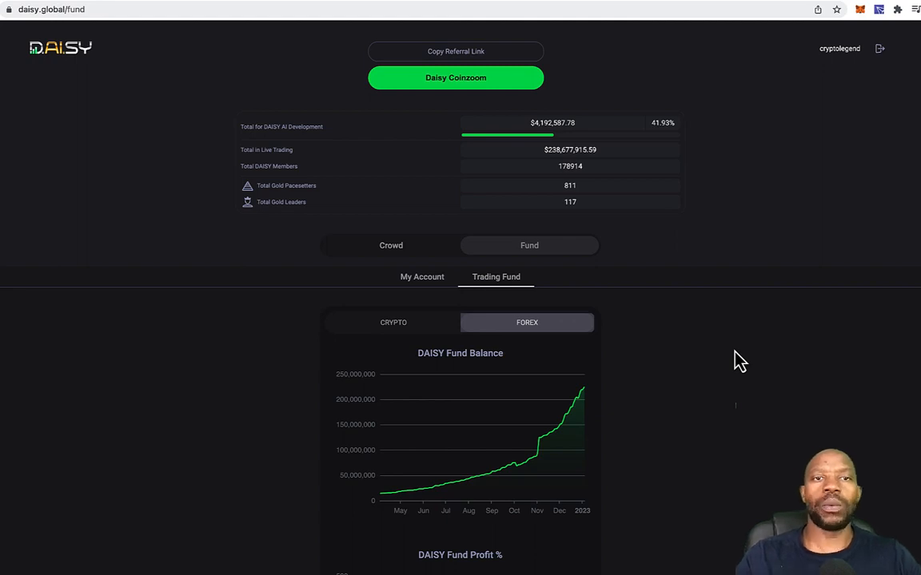
mouse_move(743, 376)
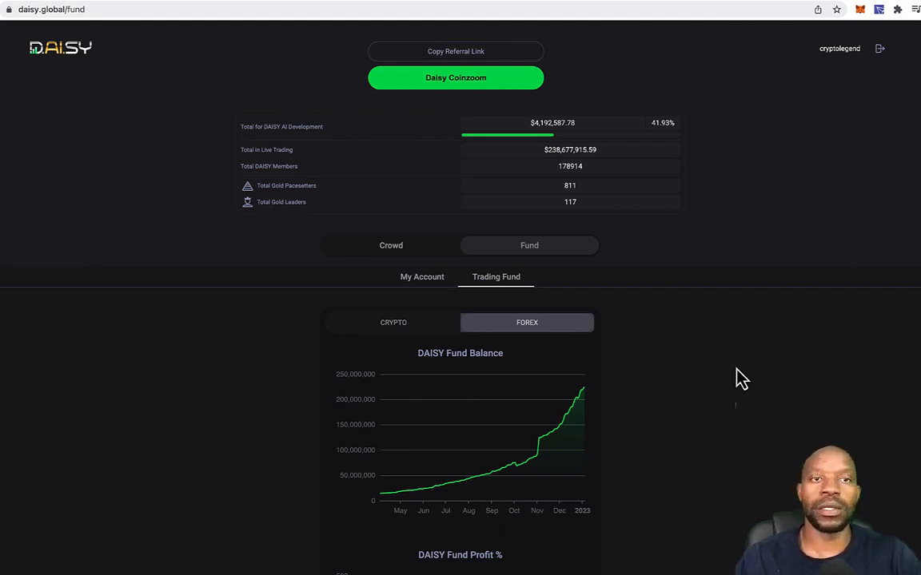
mouse_move(755, 366)
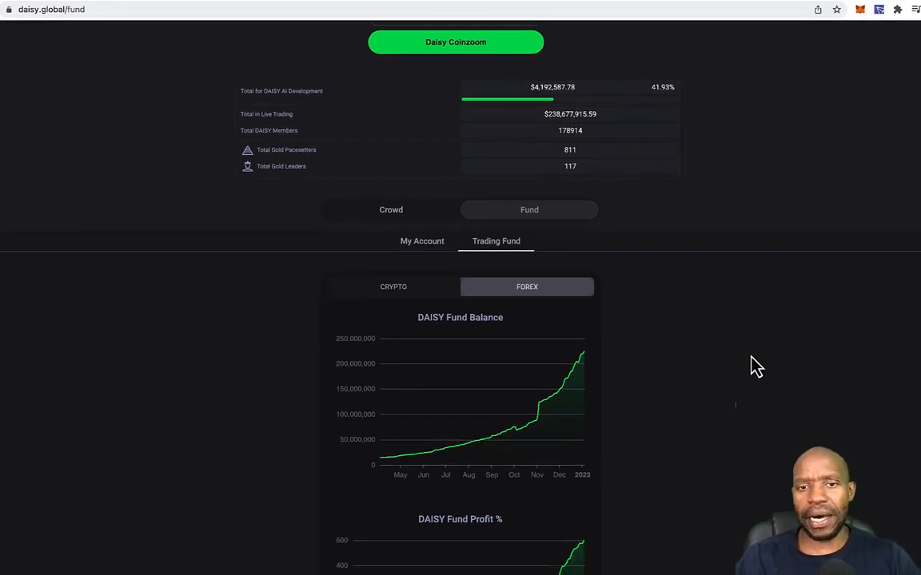
Switch the DAISY Fund Balance charts to CRYPTO and scroll through its balance and profit charts.
scroll(up, 3)
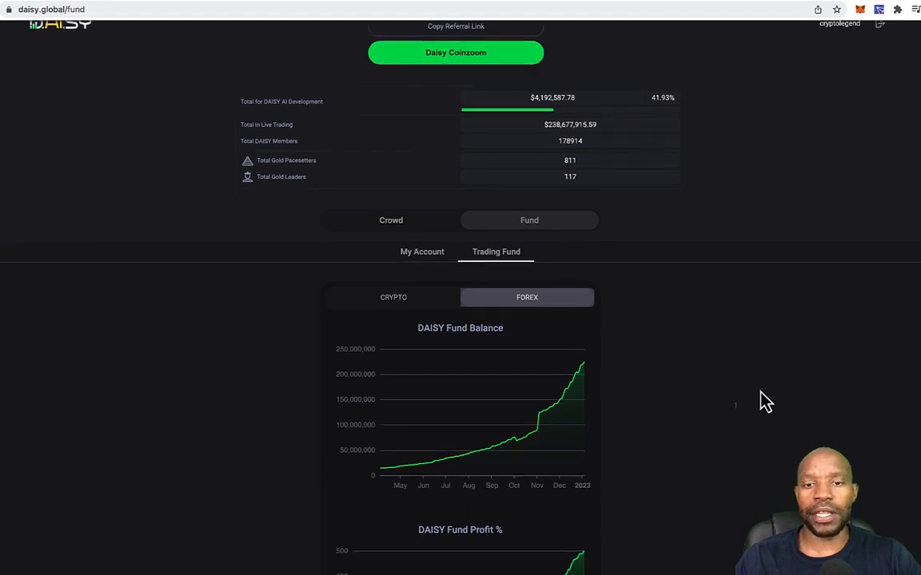
scroll(down, 3)
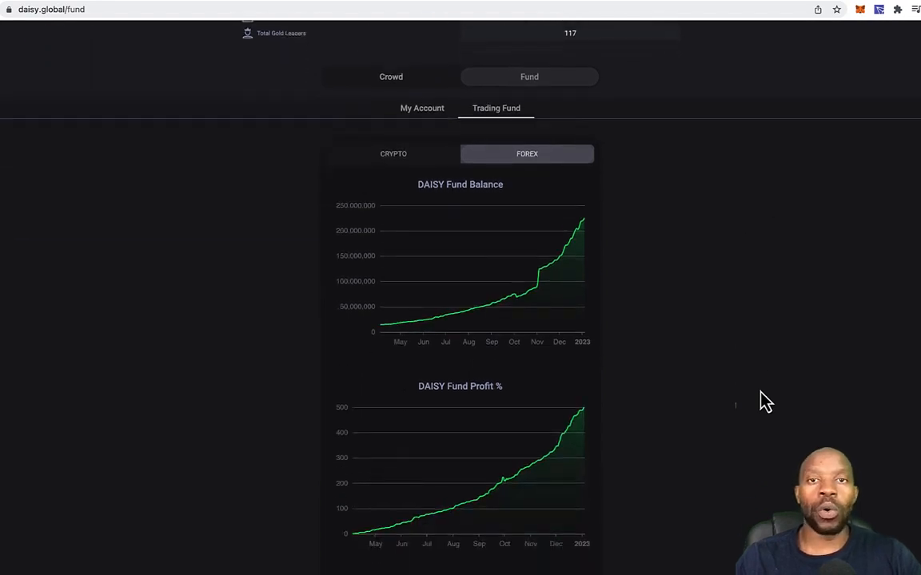
scroll(down, 3)
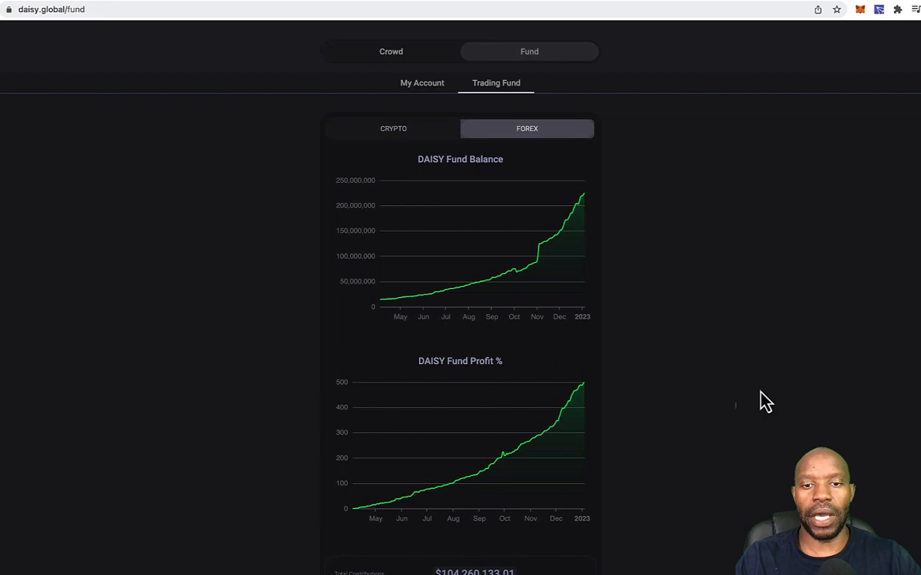
scroll(down, 3)
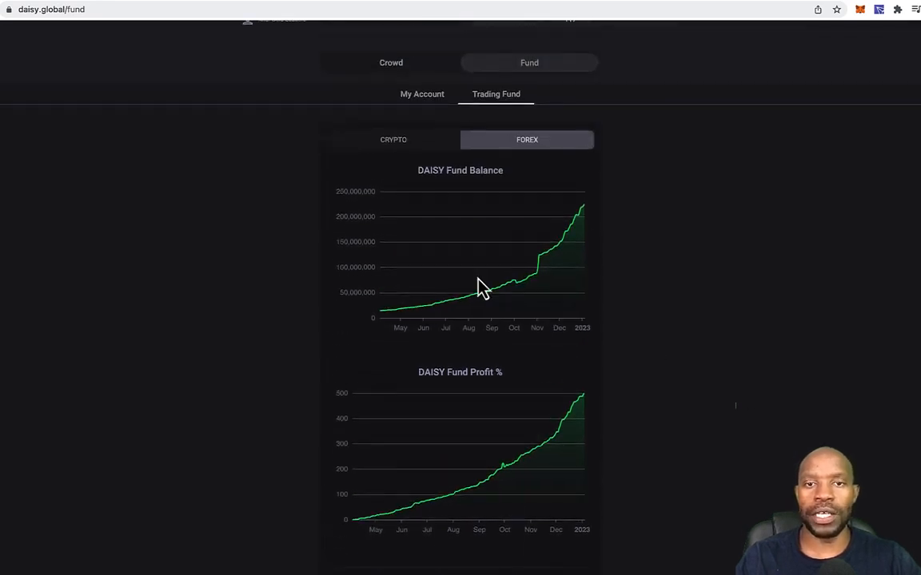
scroll(up, 3)
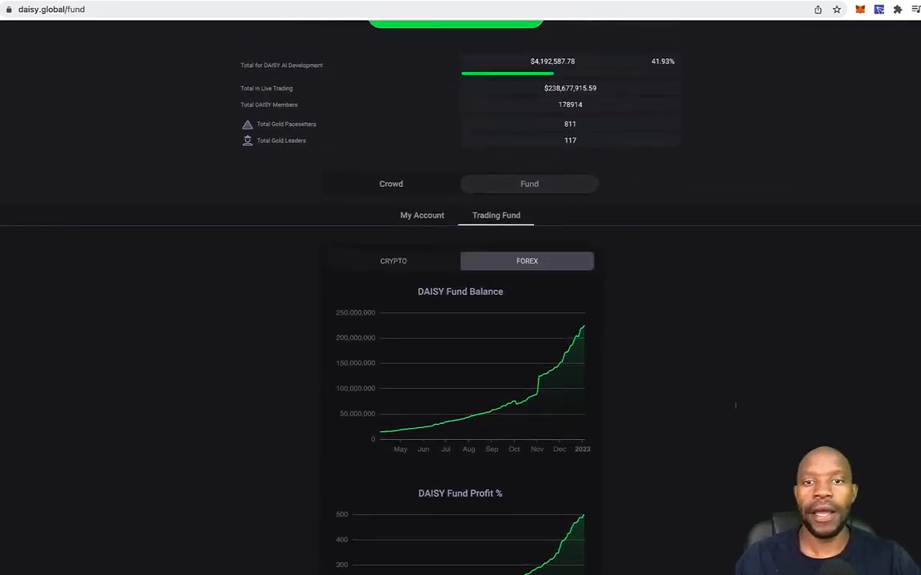
click(394, 261)
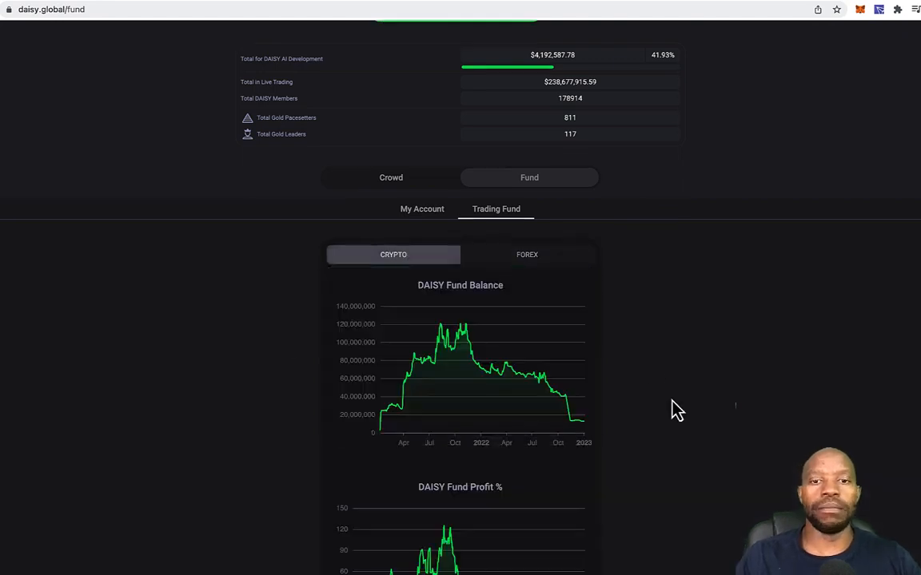
scroll(up, 3)
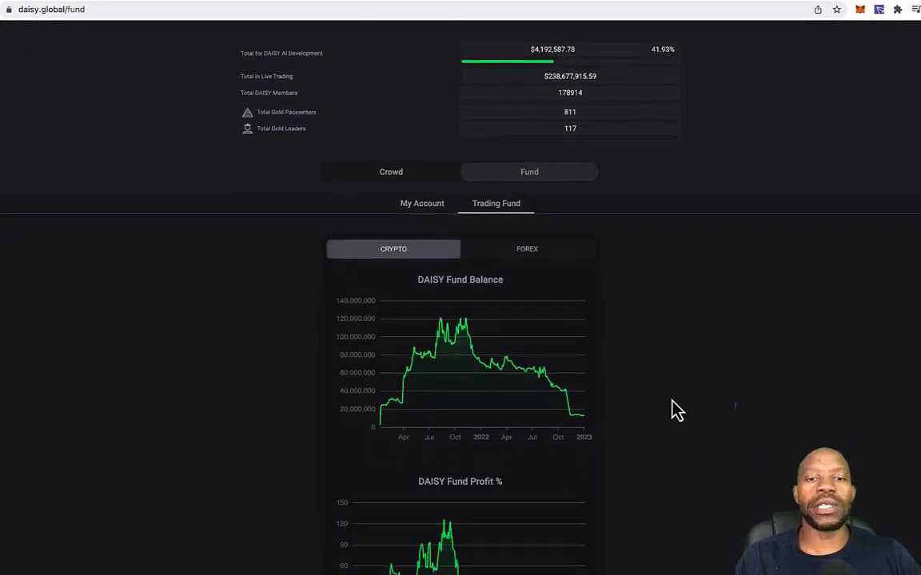
scroll(down, 3)
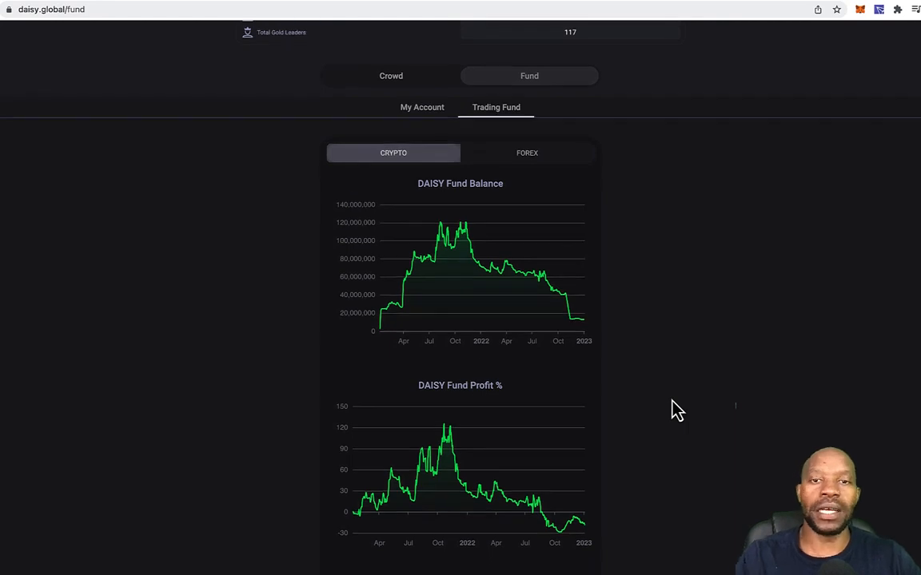
scroll(up, 3)
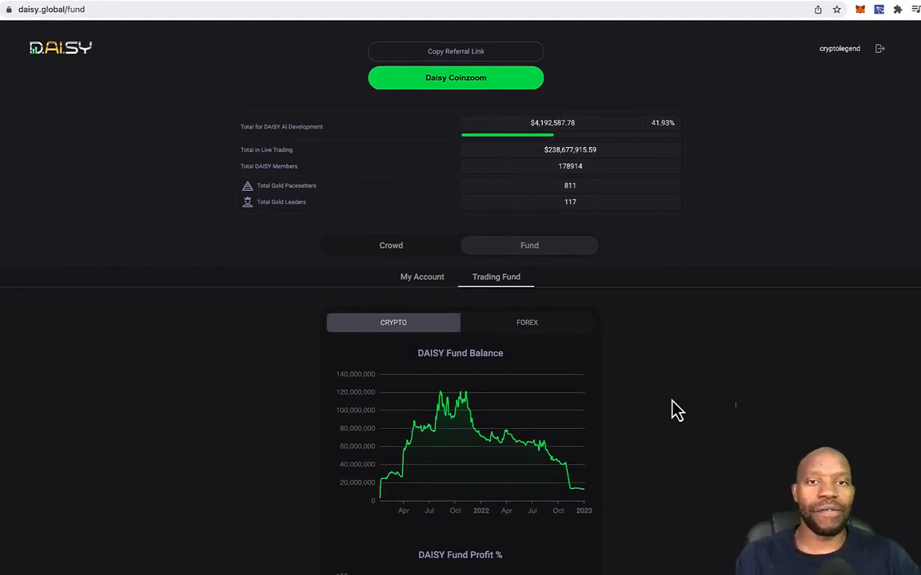
mouse_move(735, 424)
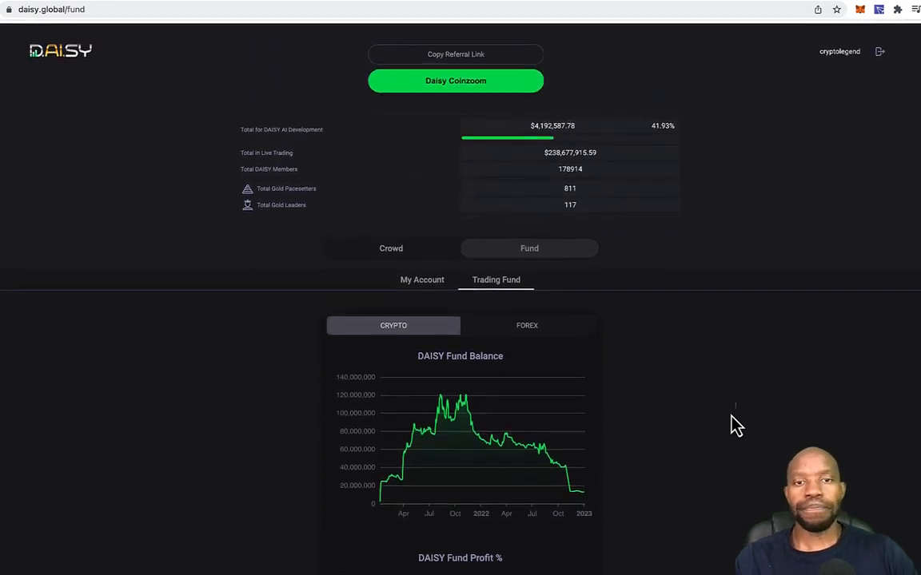
right_click(735, 423)
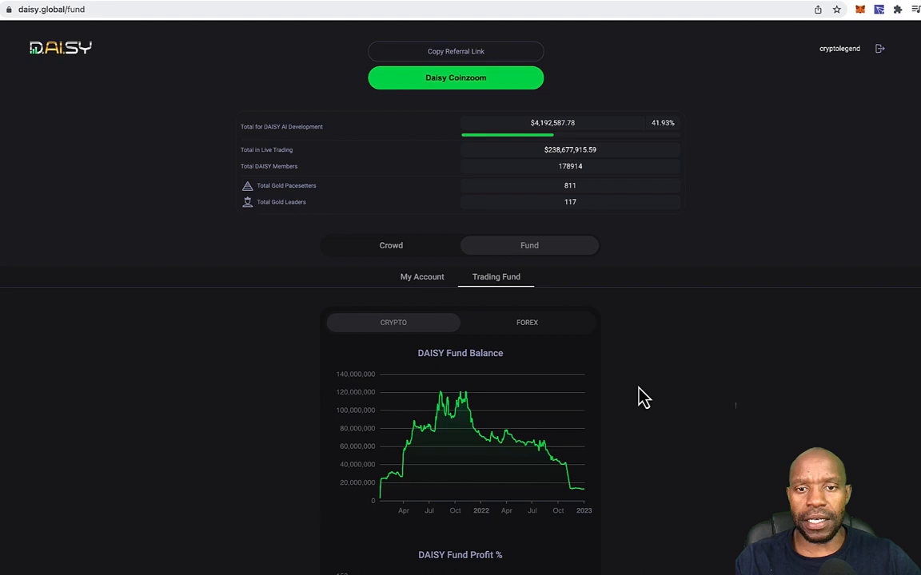
mouse_move(416, 280)
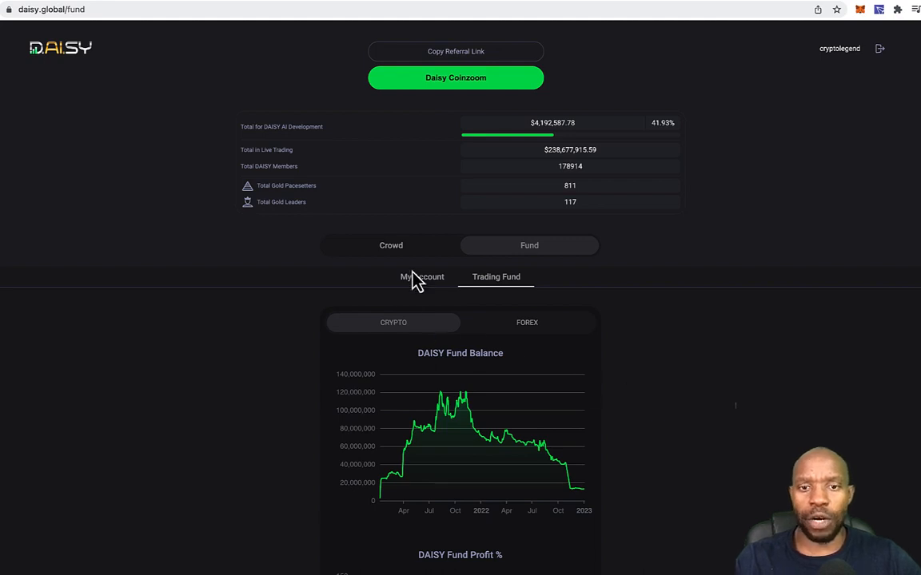
scroll(down, 3)
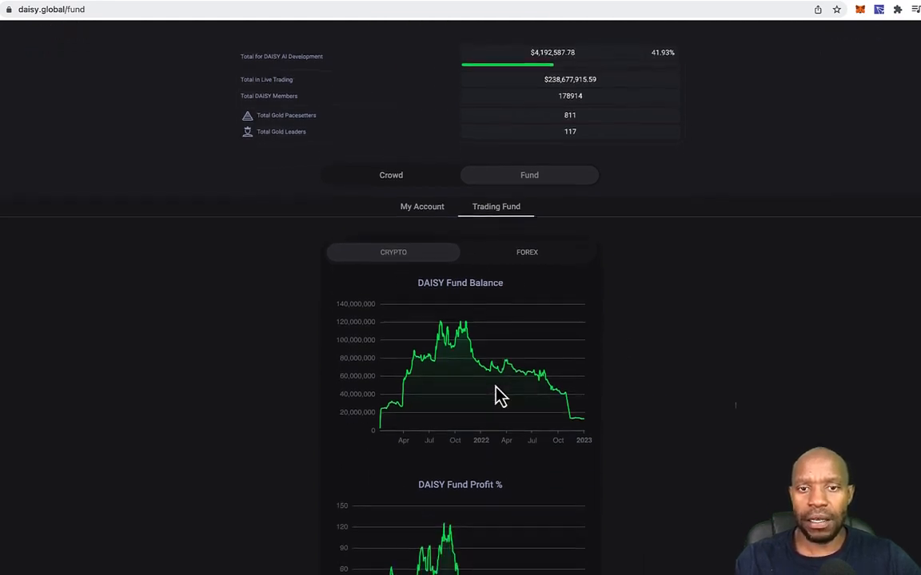
scroll(down, 3)
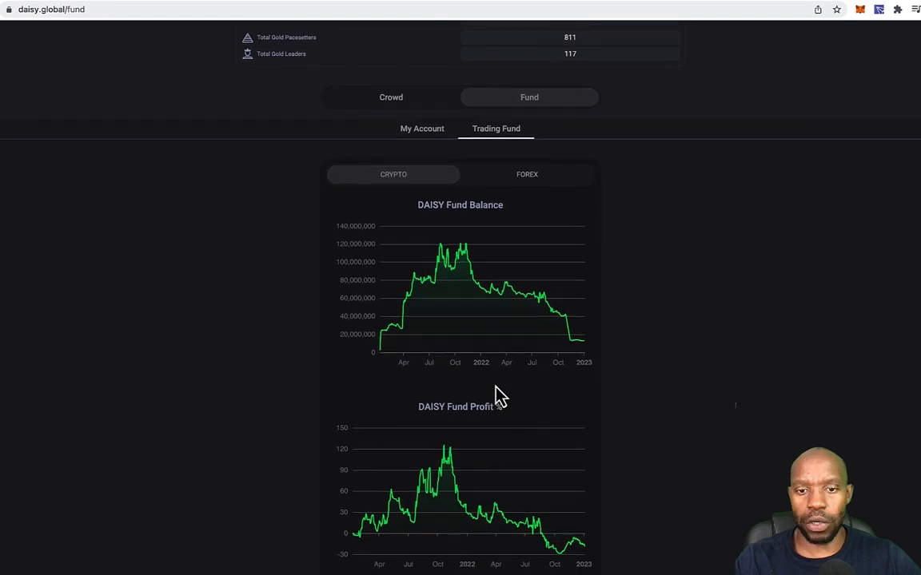
scroll(down, 3)
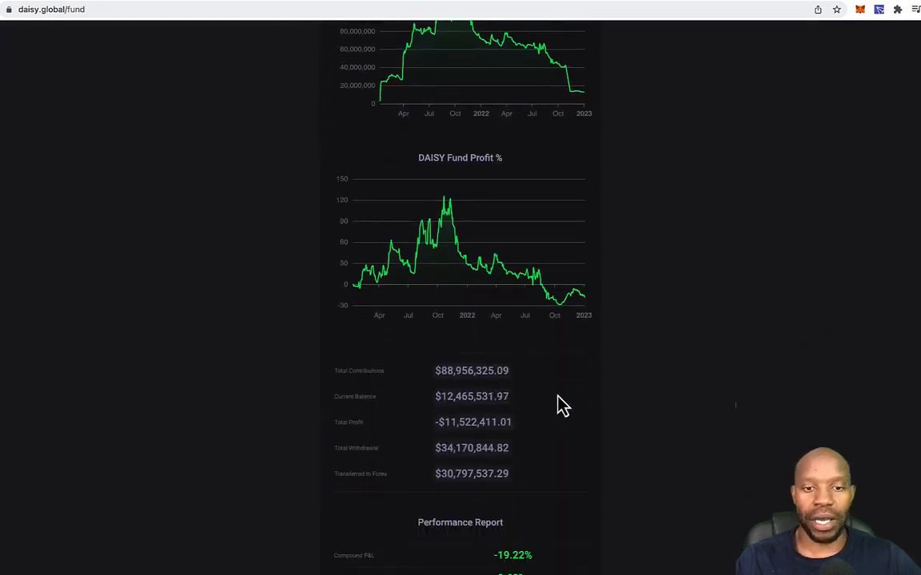
mouse_move(556, 470)
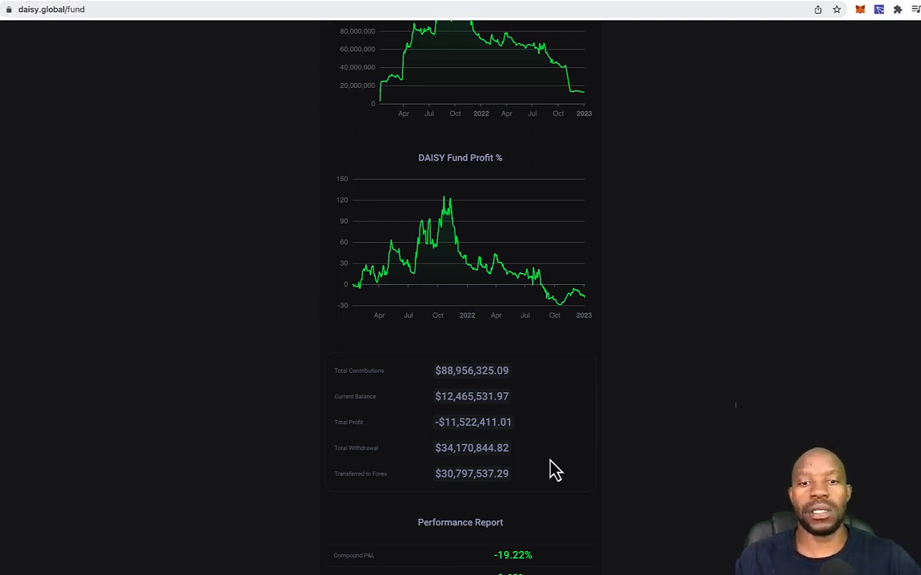
mouse_move(445, 458)
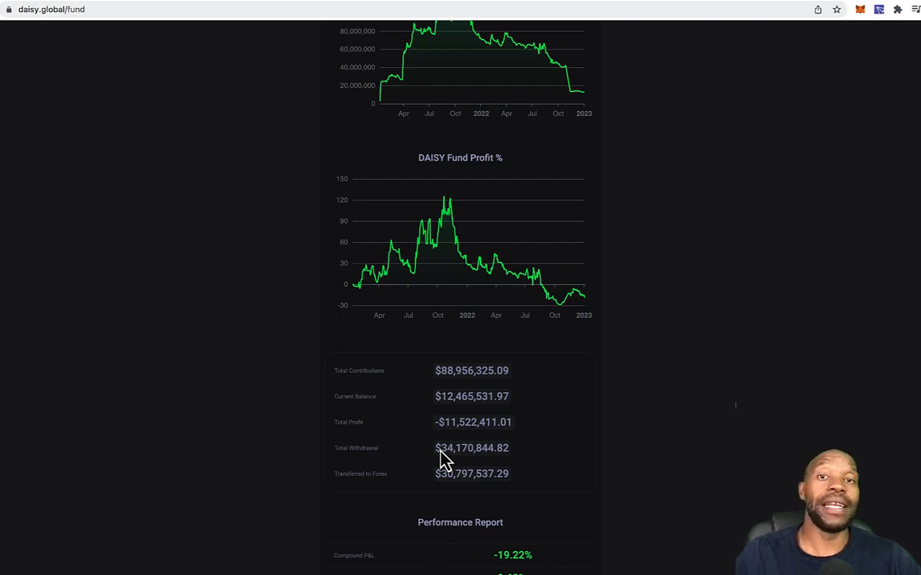
scroll(up, 3)
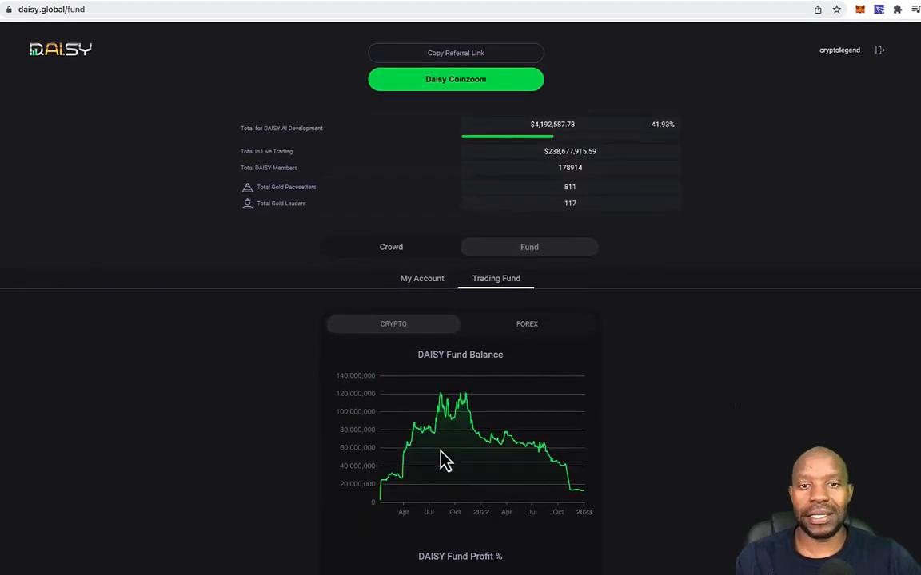
scroll(down, 3)
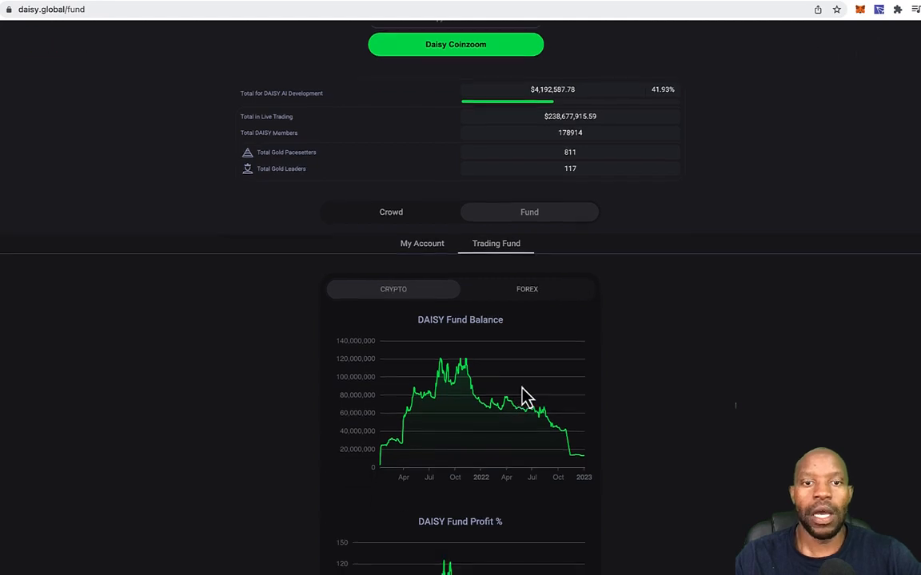
scroll(down, 3)
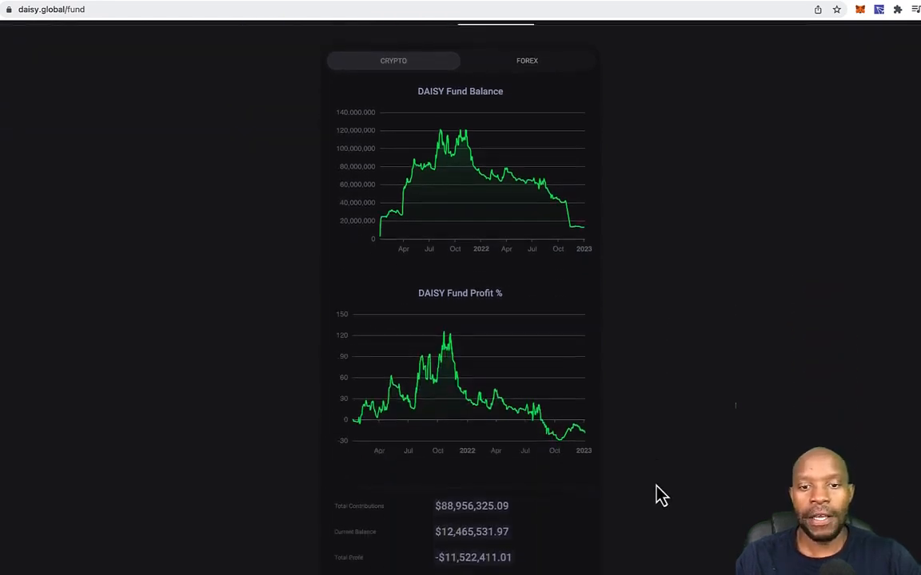
scroll(down, 3)
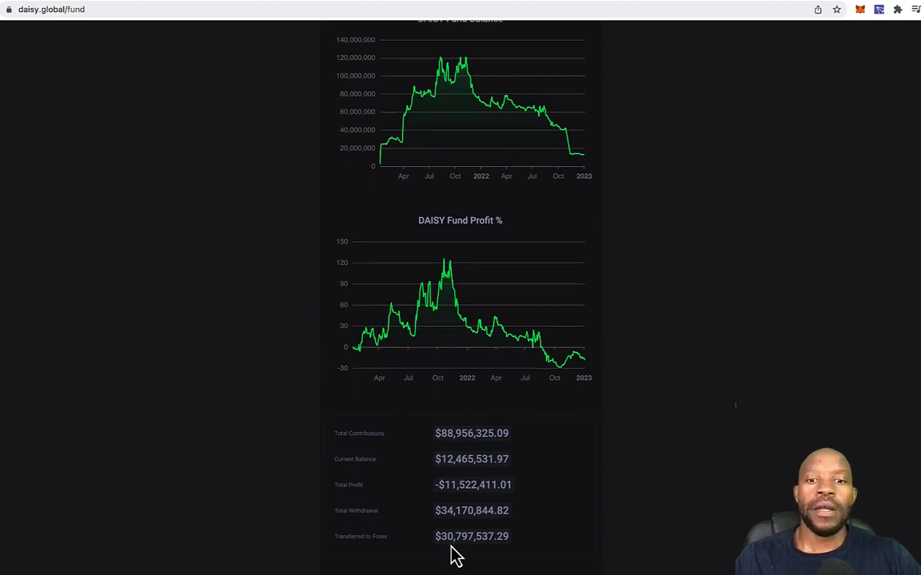
scroll(down, 3)
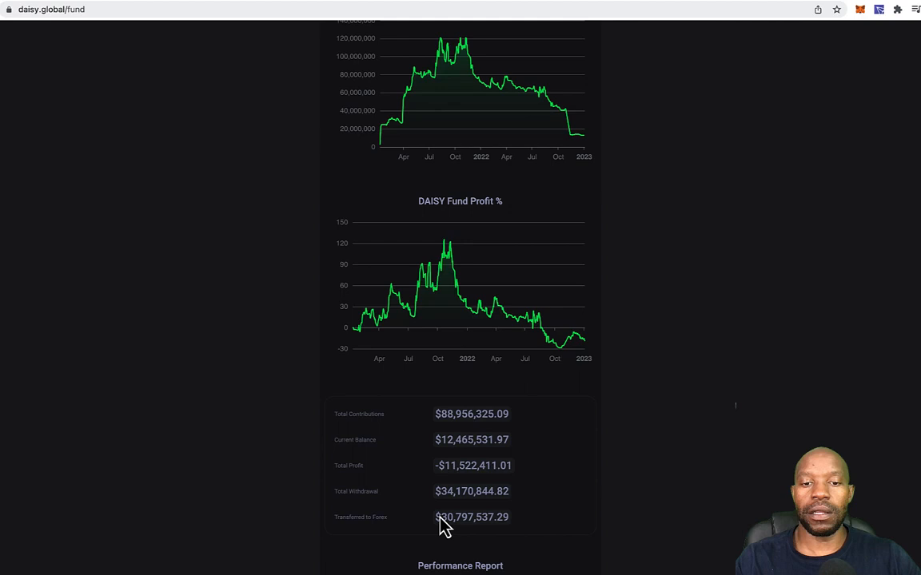
scroll(down, 3)
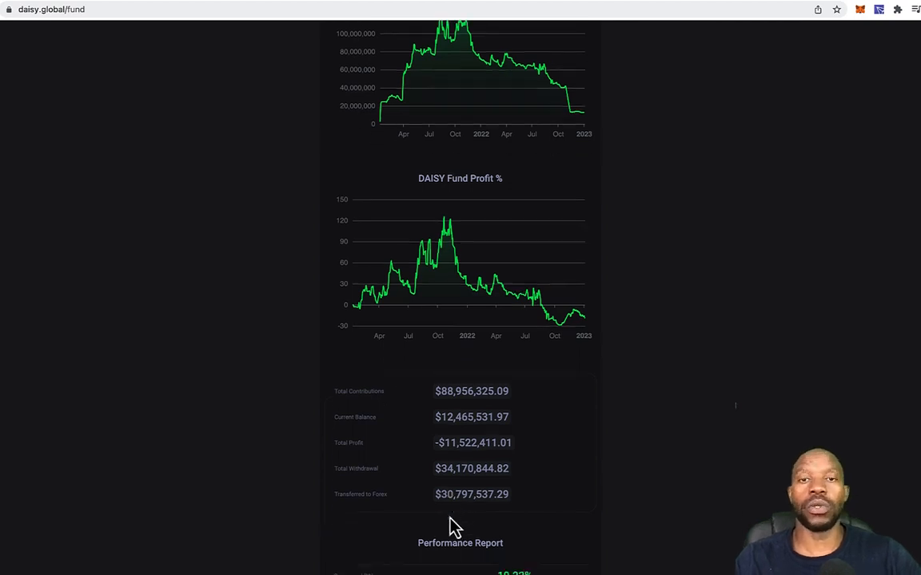
scroll(down, 3)
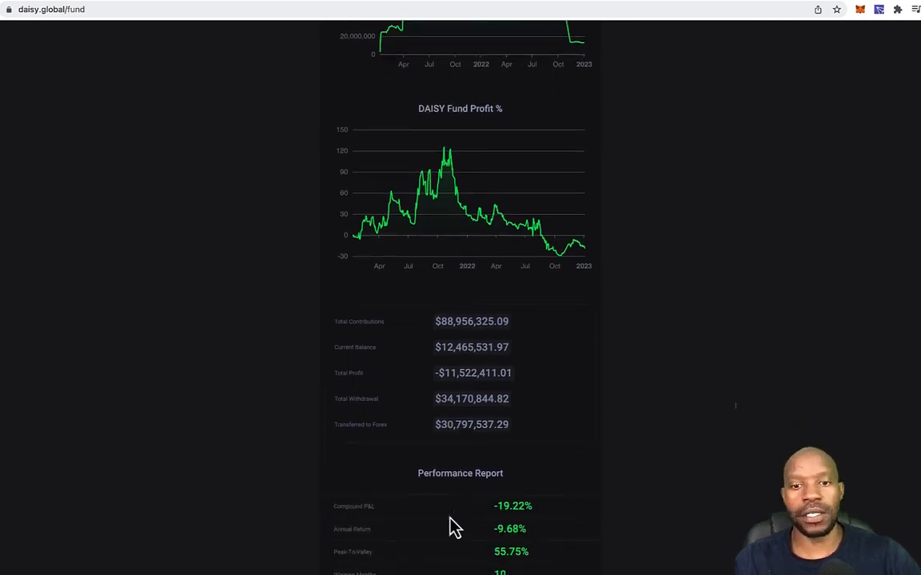
scroll(down, 3)
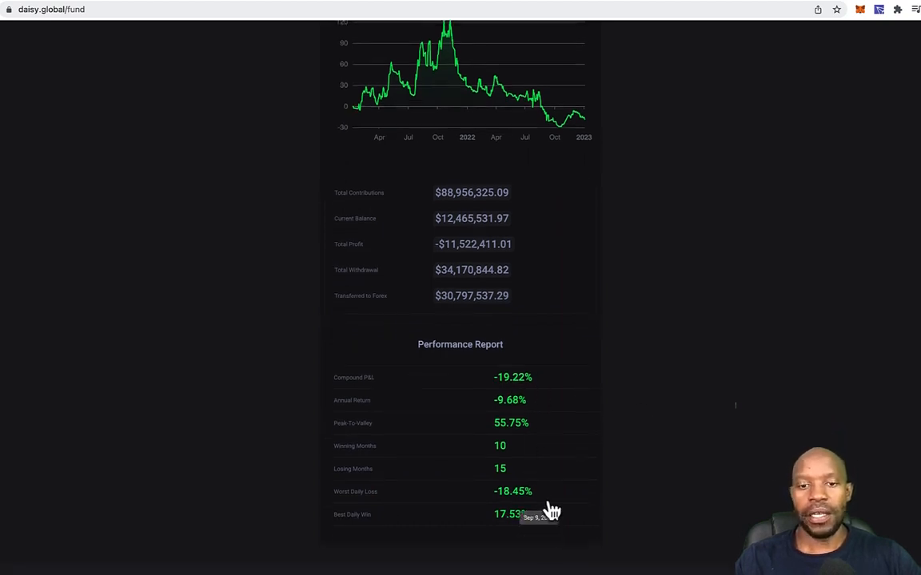
mouse_move(576, 516)
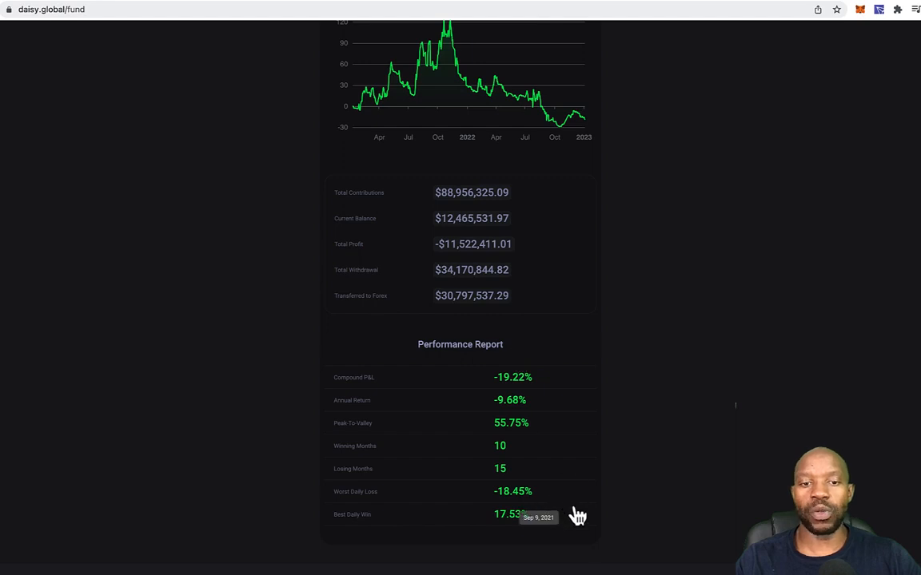
scroll(down, 3)
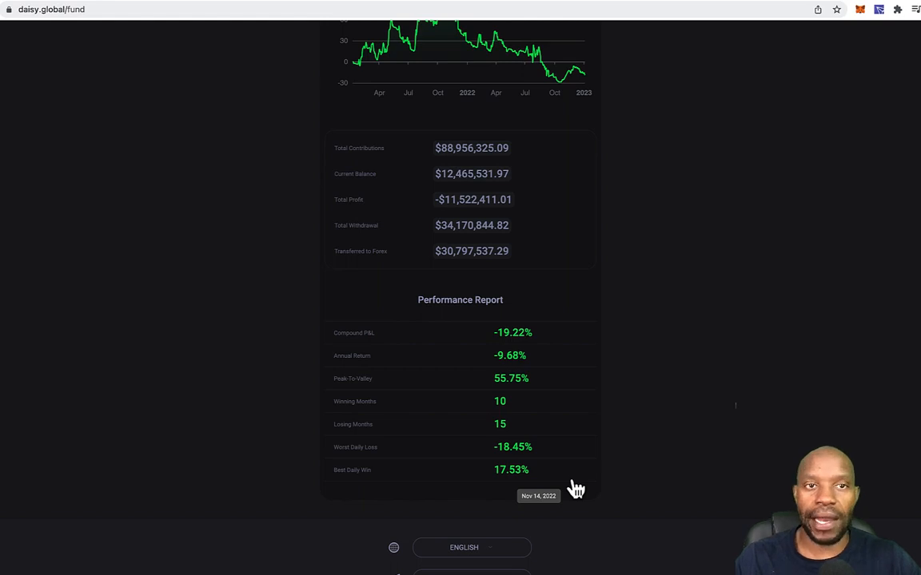
scroll(up, 3)
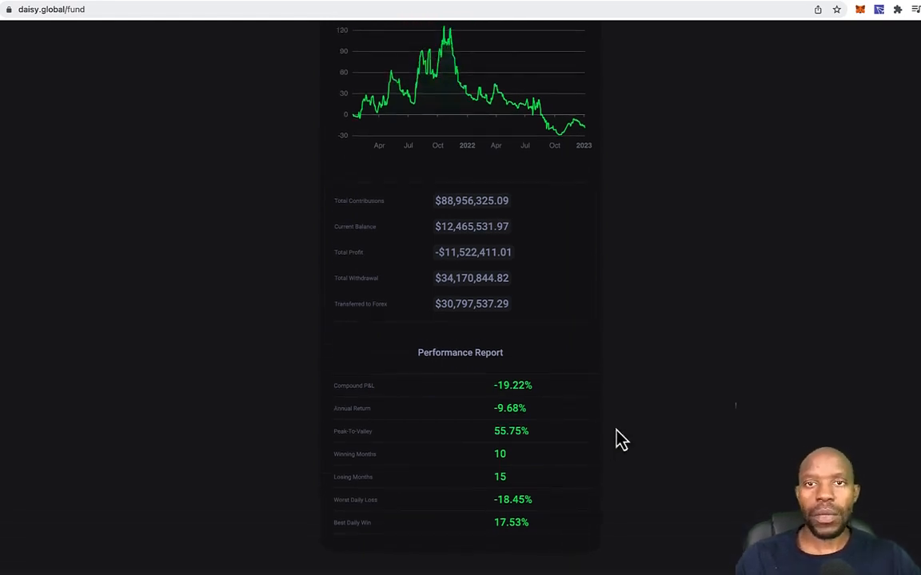
scroll(up, 3)
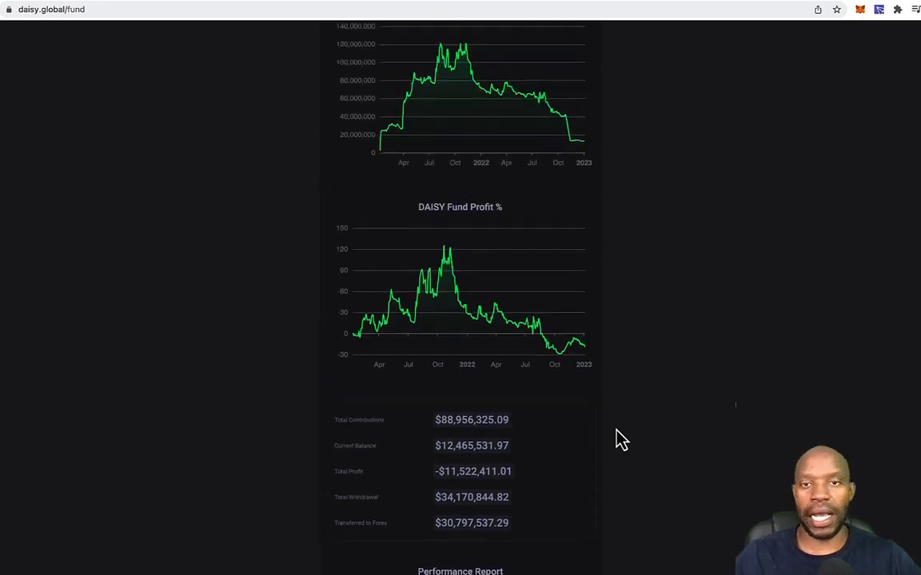
scroll(up, 3)
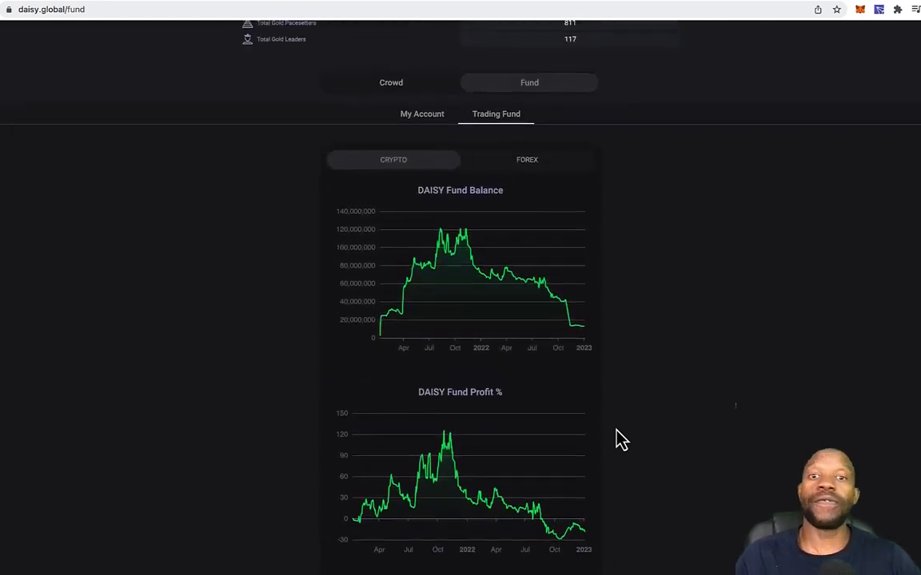
scroll(up, 3)
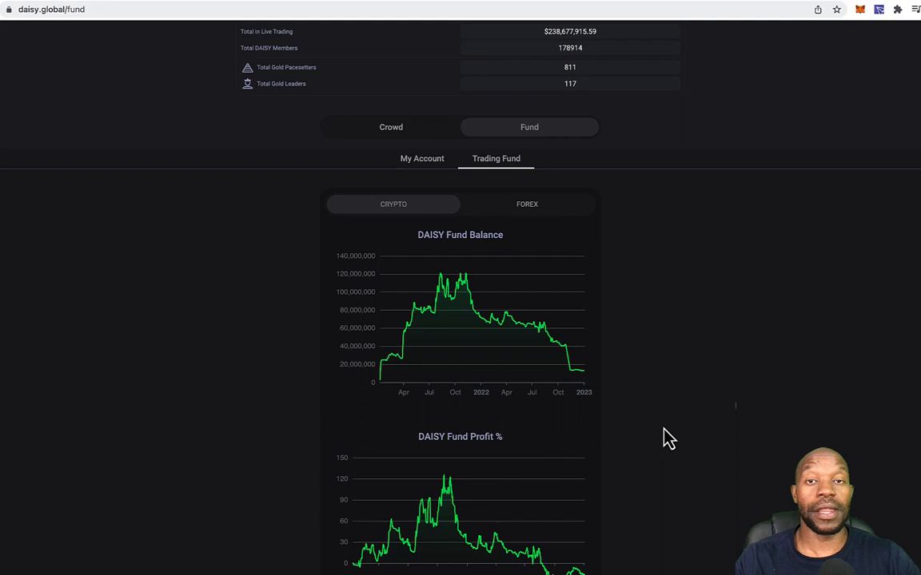
scroll(down, 3)
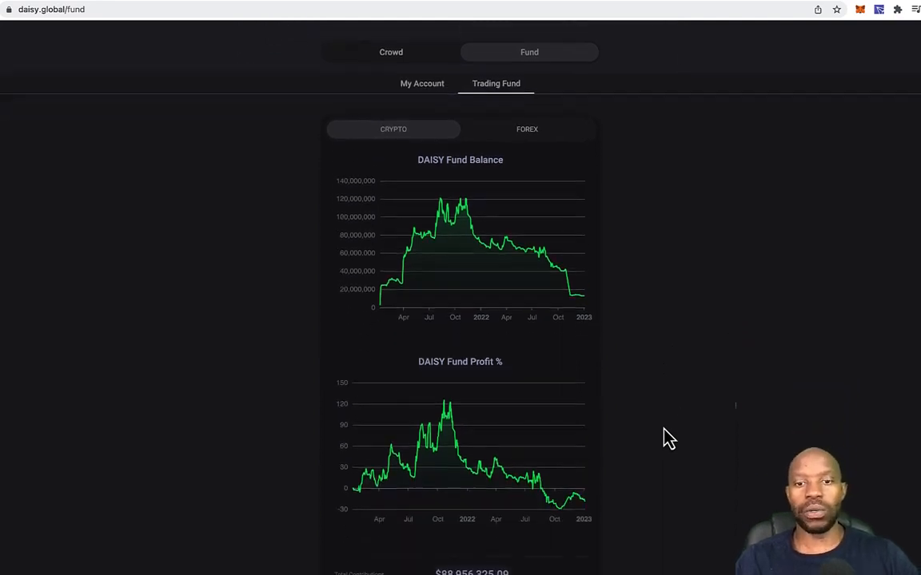
scroll(up, 3)
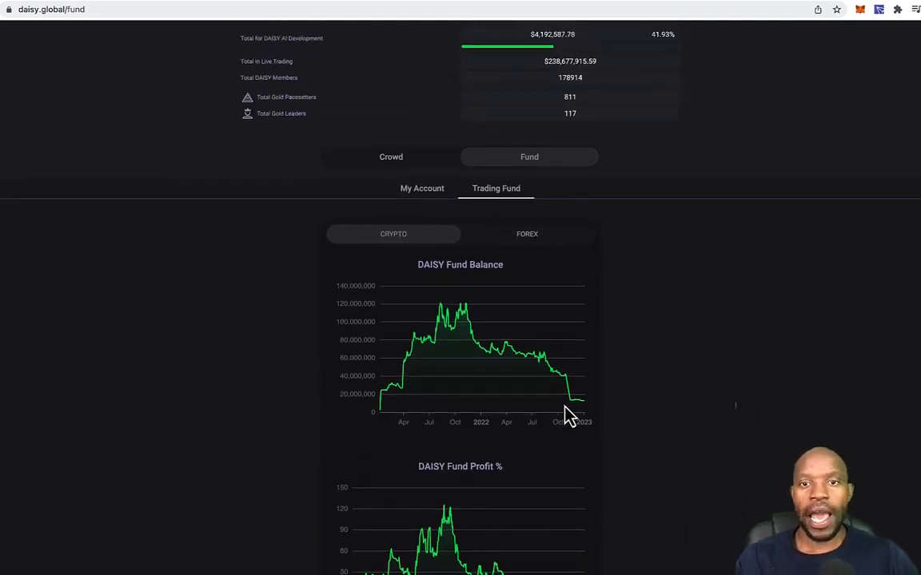
click(527, 248)
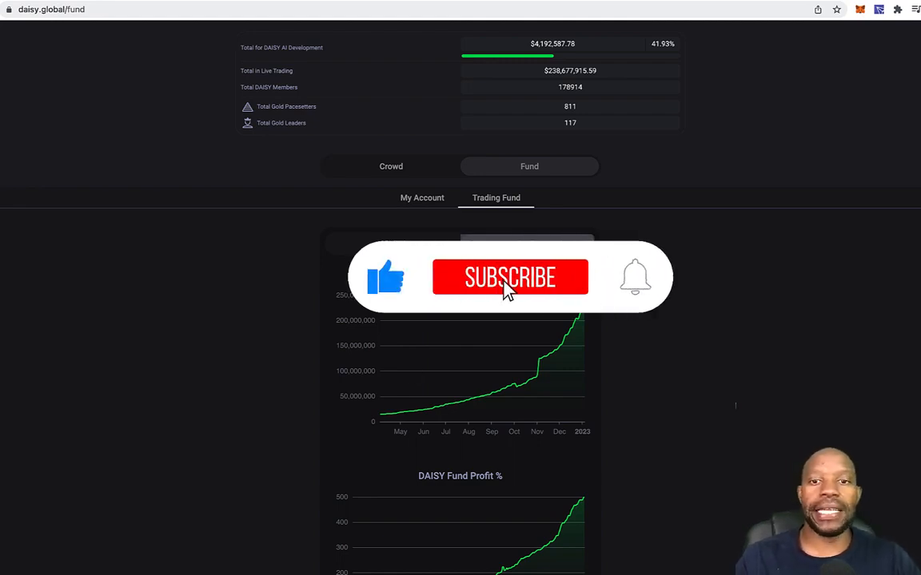
click(510, 277)
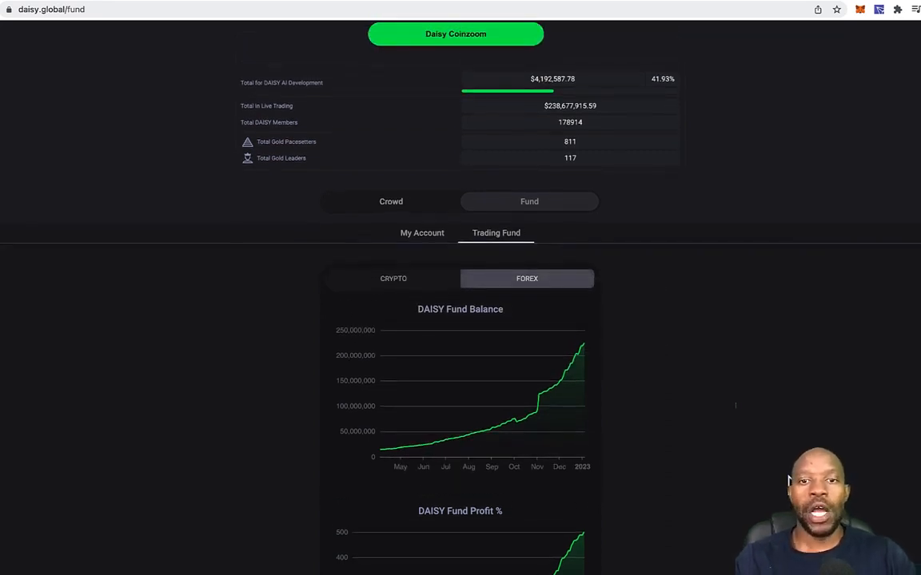
scroll(down, 3)
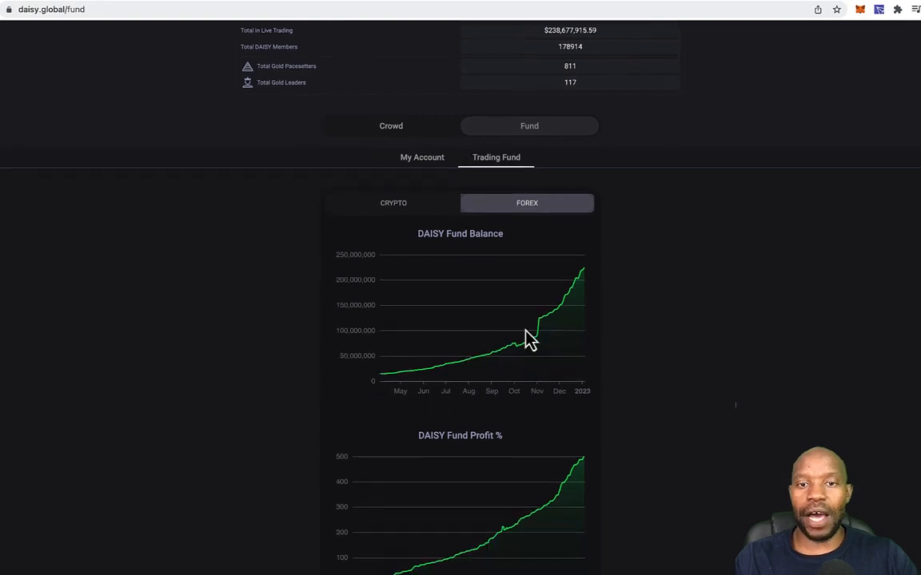
scroll(down, 3)
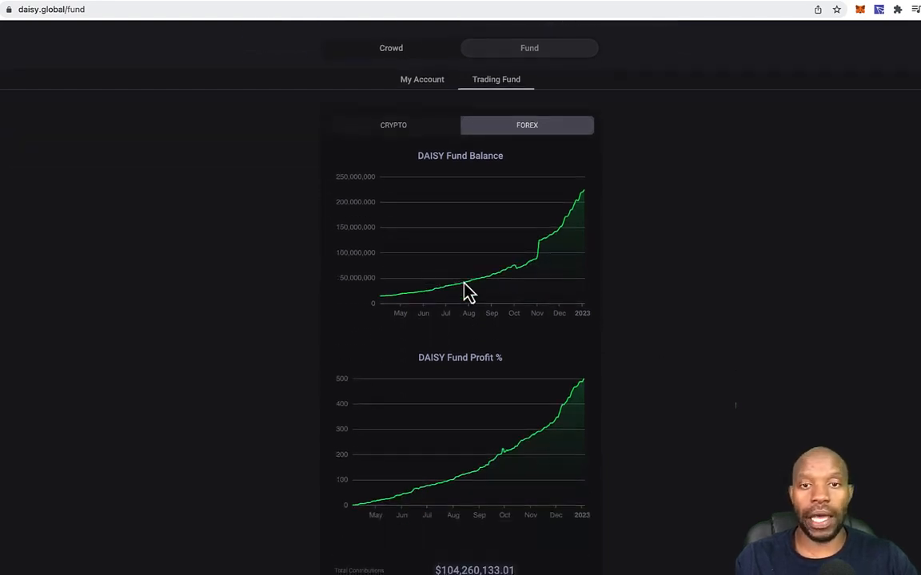
mouse_move(559, 213)
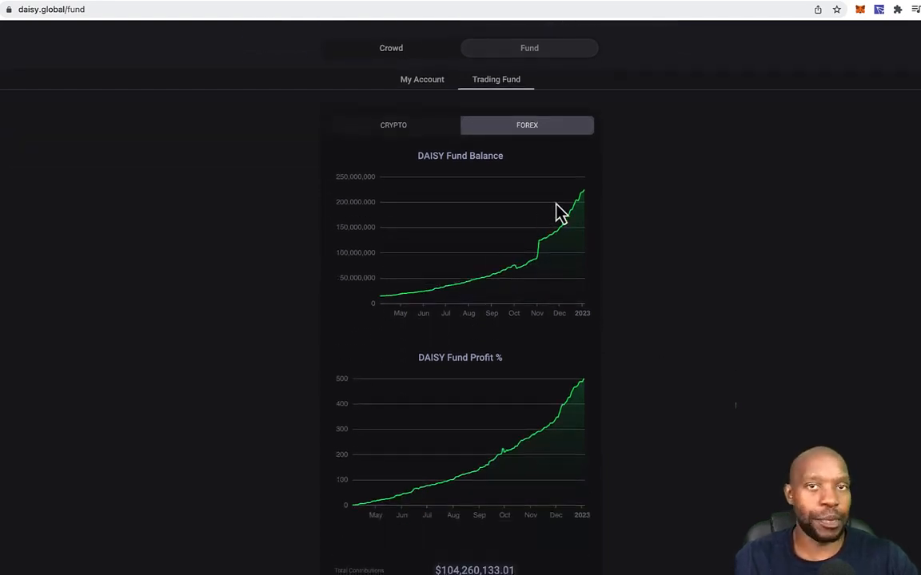
mouse_move(526, 287)
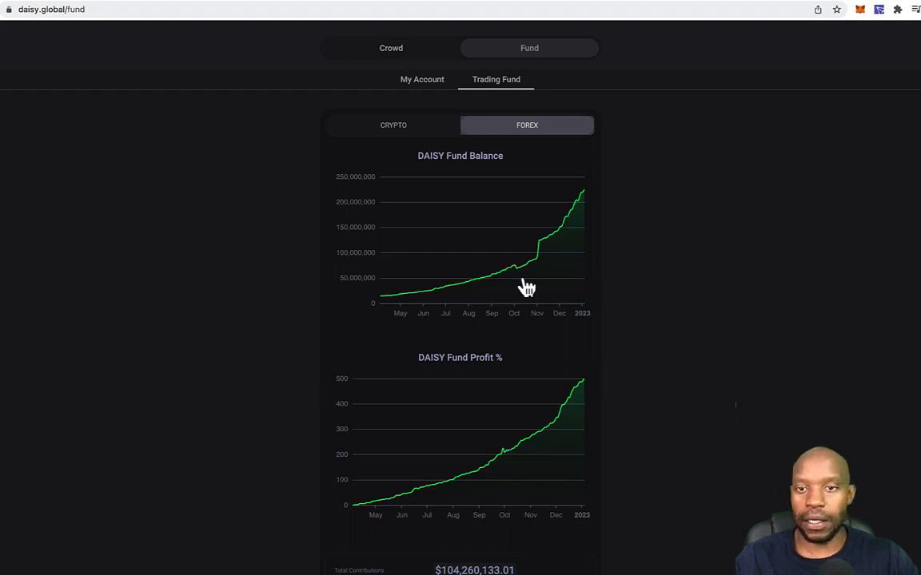
mouse_move(631, 198)
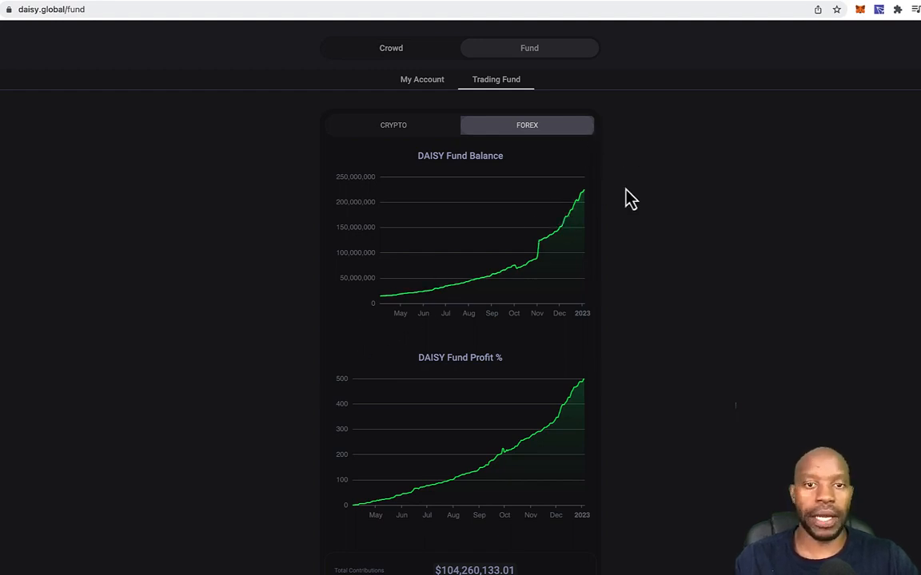
mouse_move(631, 244)
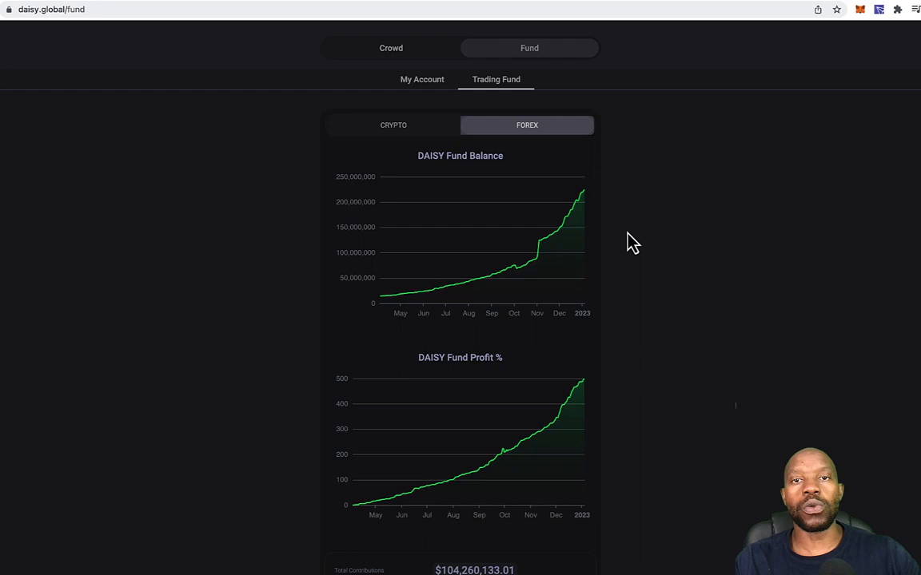
scroll(down, 3)
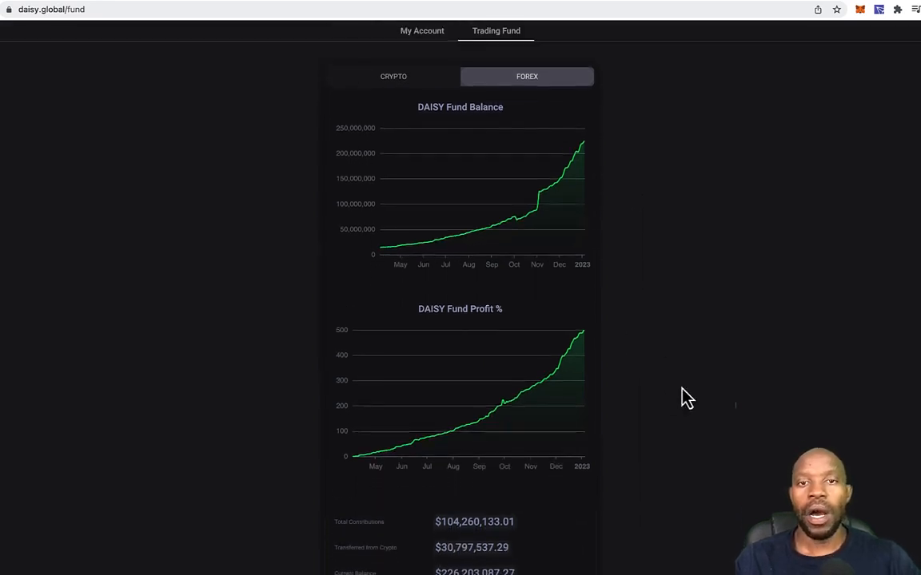
mouse_move(634, 424)
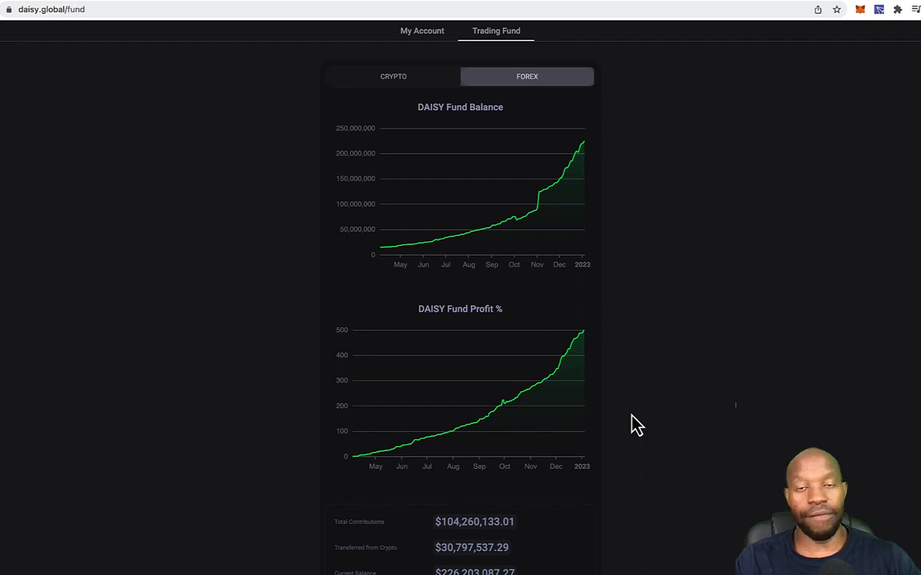
scroll(up, 3)
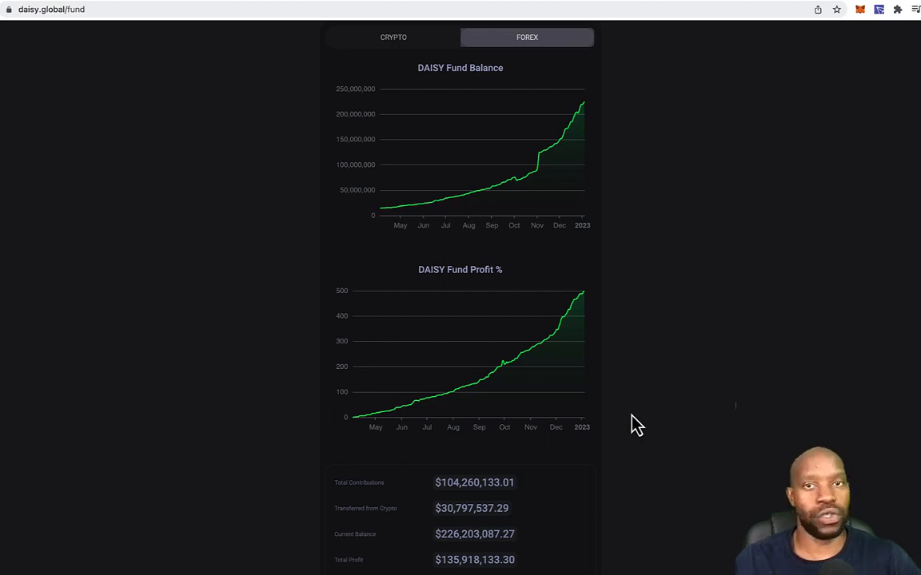
scroll(down, 3)
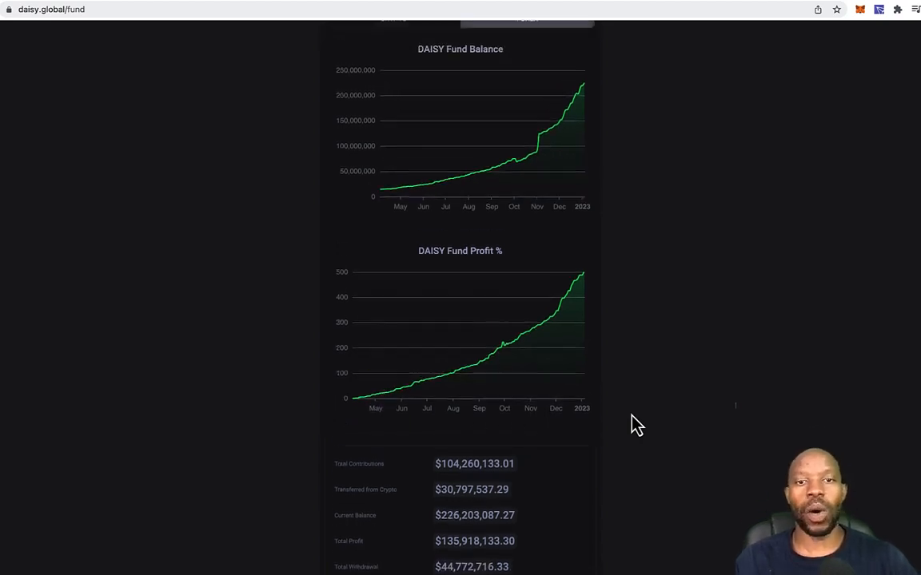
scroll(up, 3)
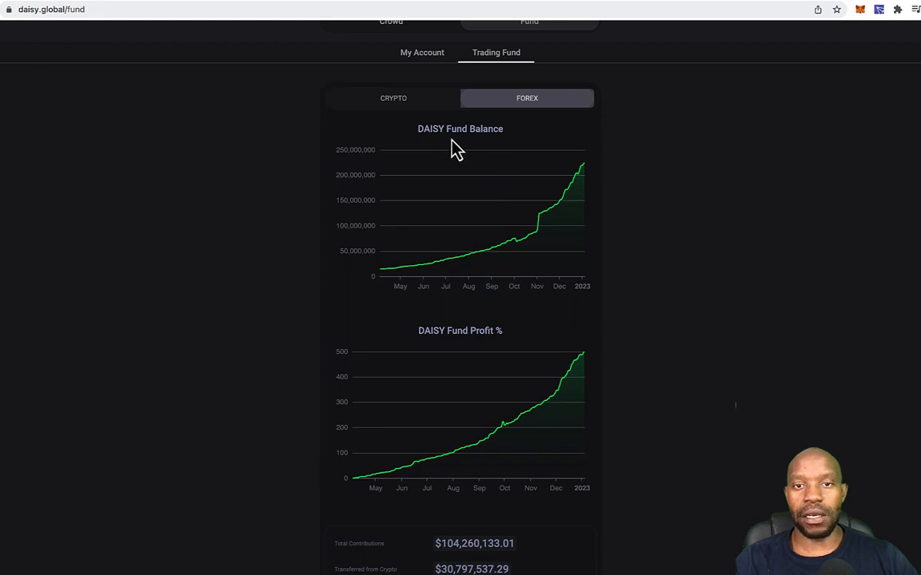
mouse_move(540, 225)
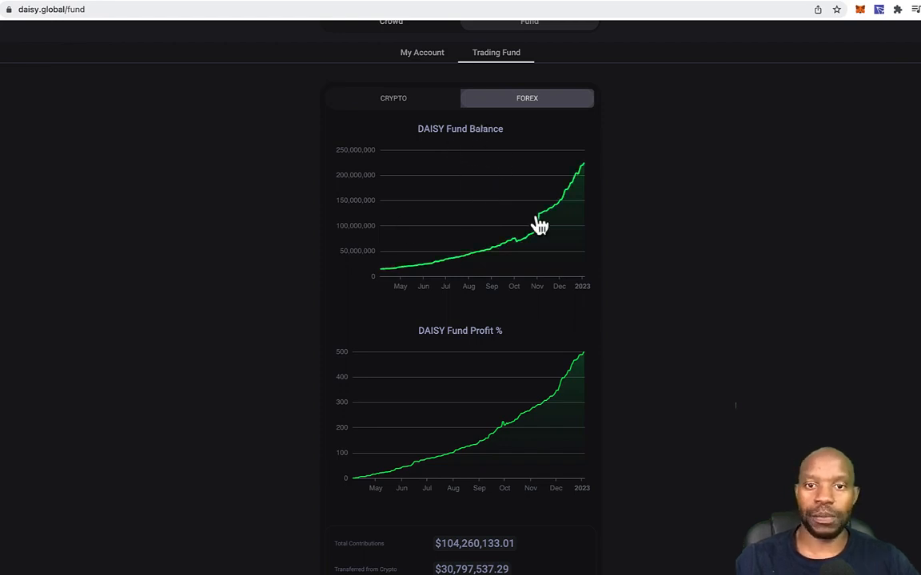
scroll(down, 3)
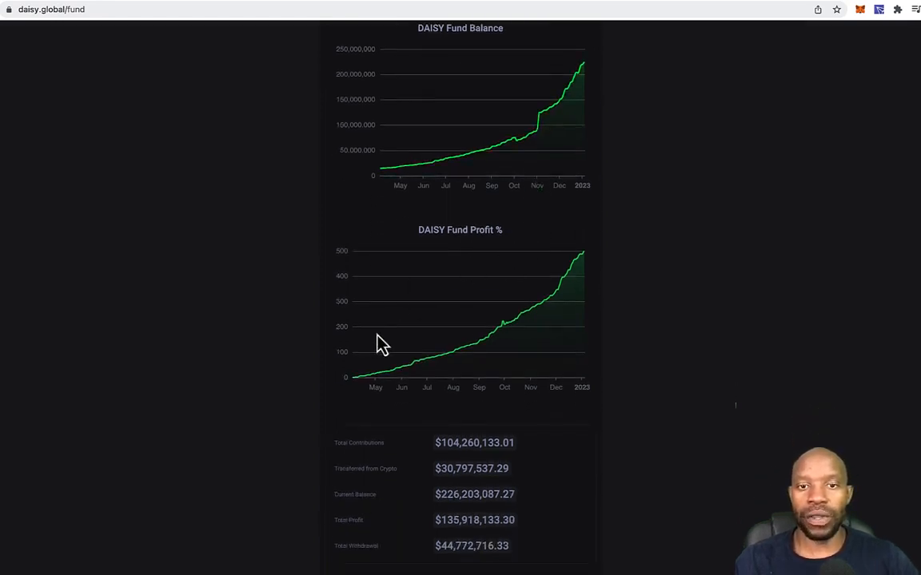
mouse_move(702, 310)
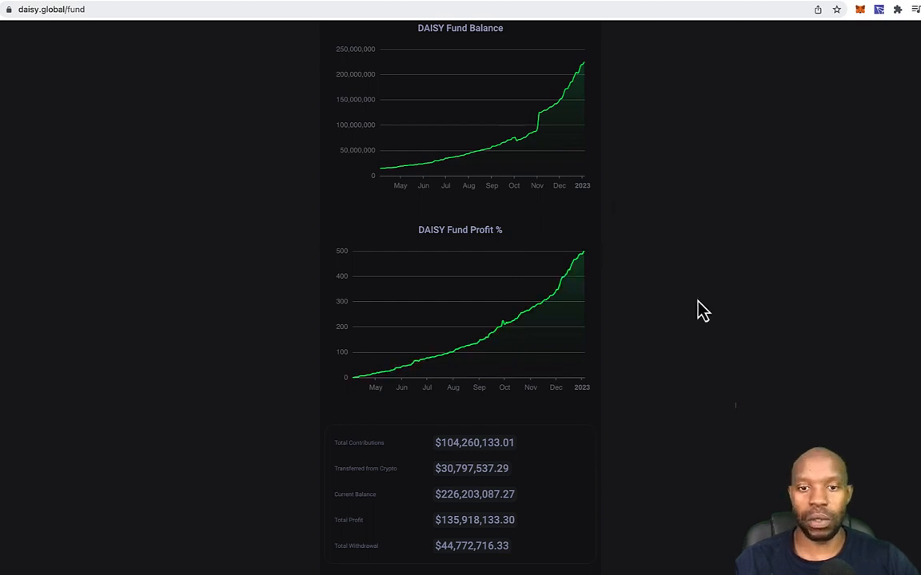
scroll(down, 3)
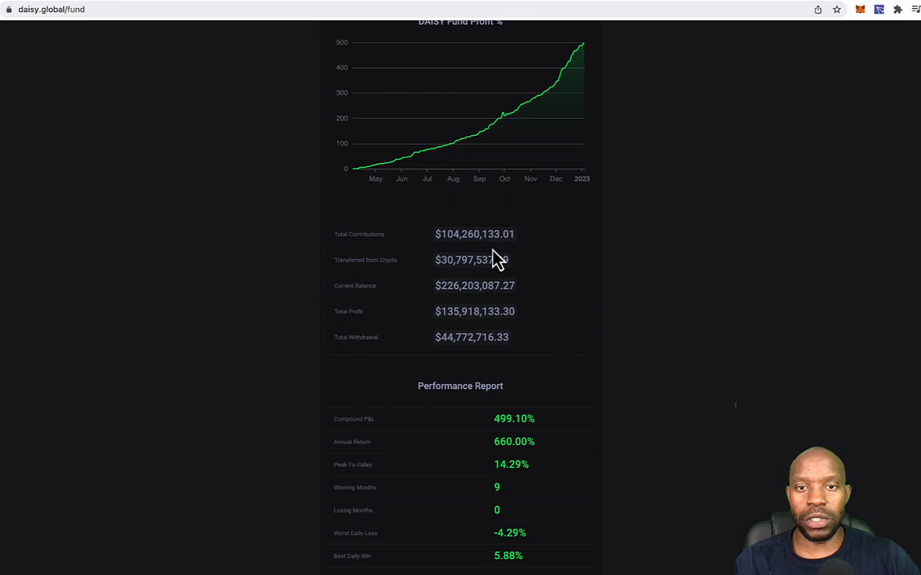
mouse_move(493, 264)
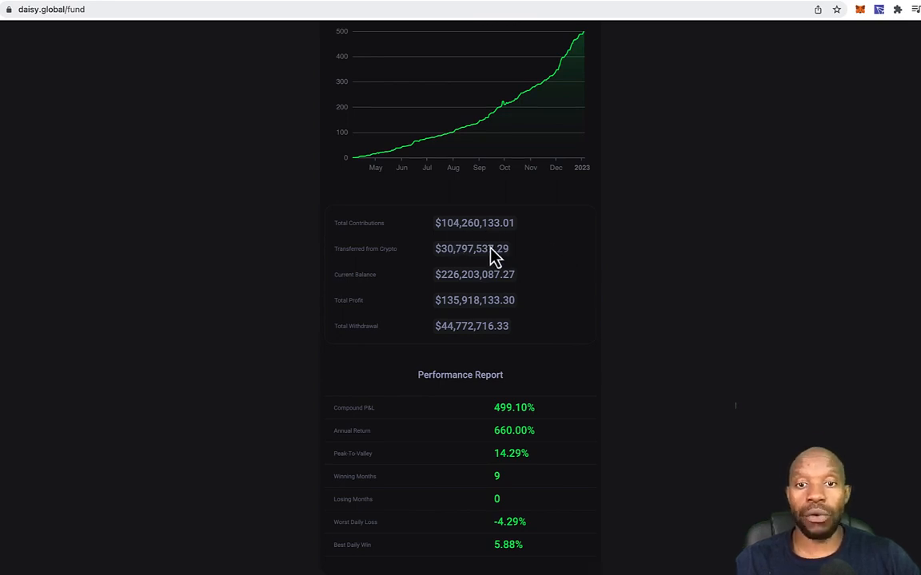
mouse_move(620, 260)
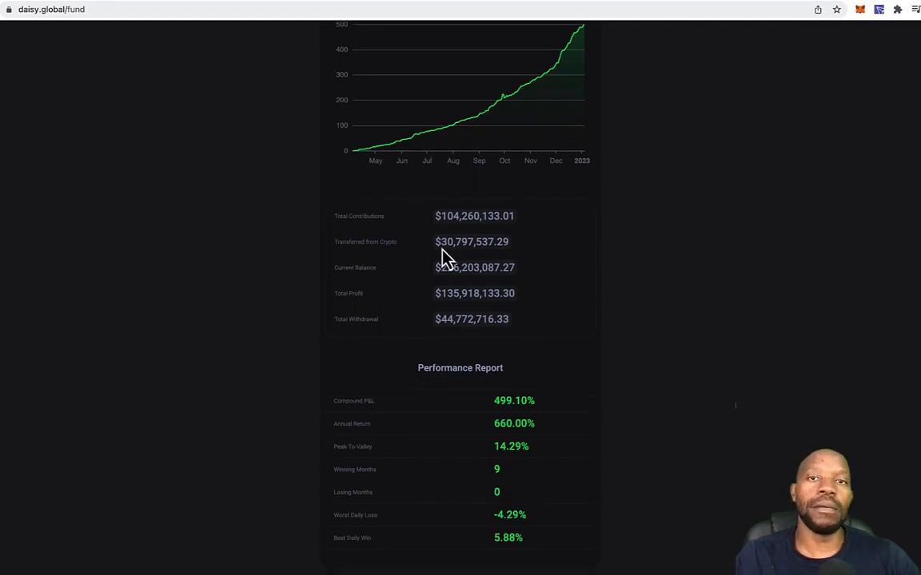
mouse_move(387, 256)
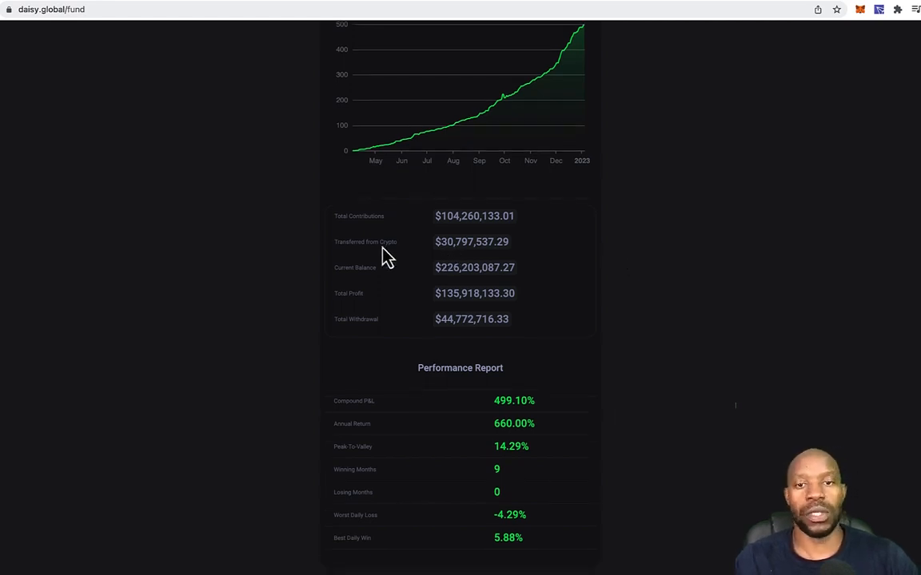
mouse_move(438, 278)
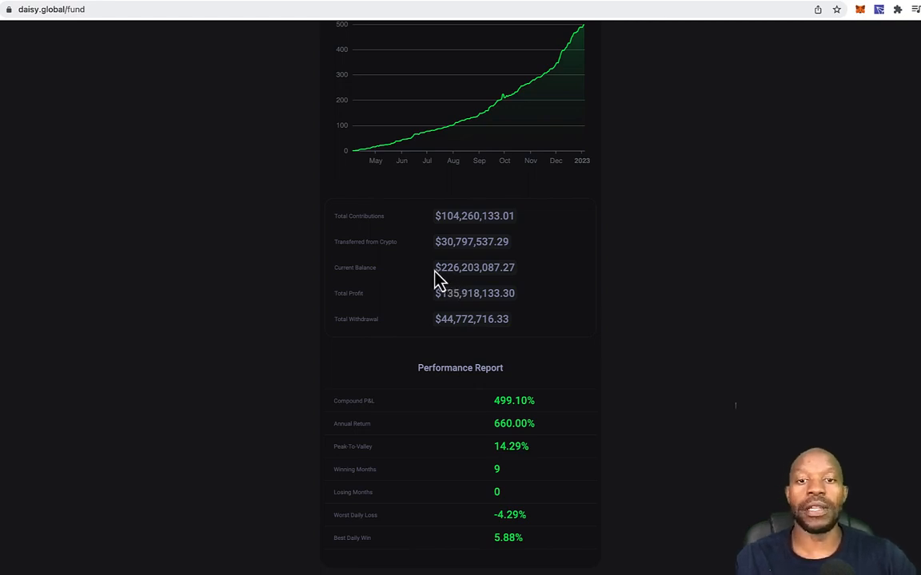
mouse_move(546, 312)
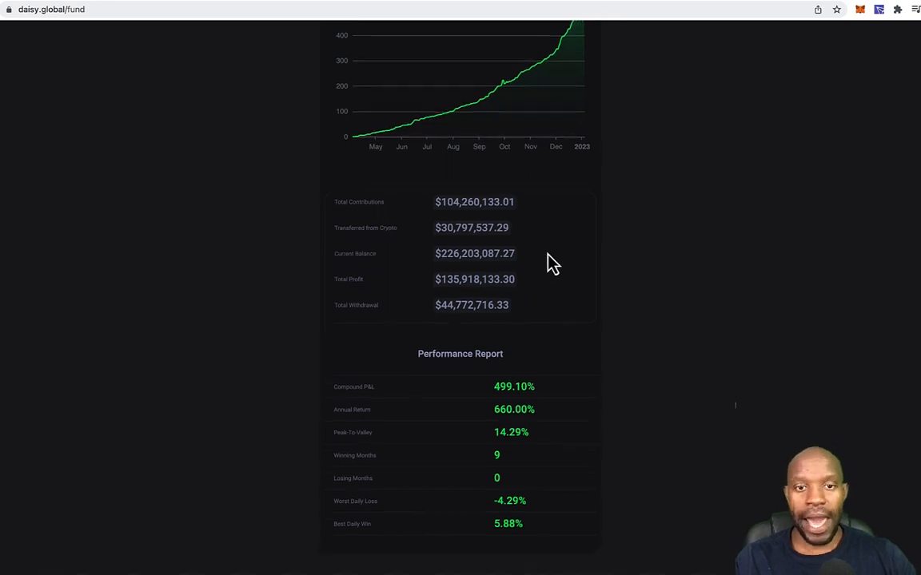
mouse_move(574, 294)
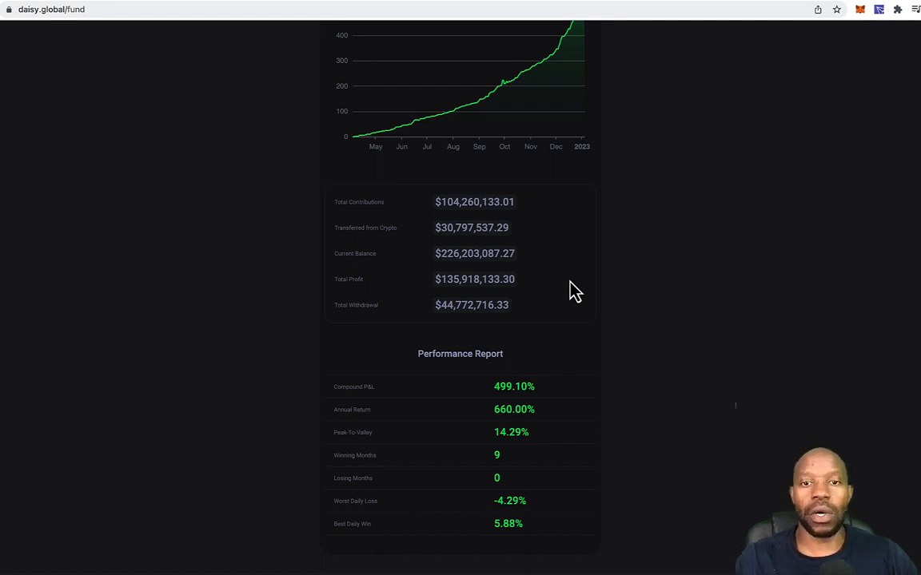
mouse_move(566, 298)
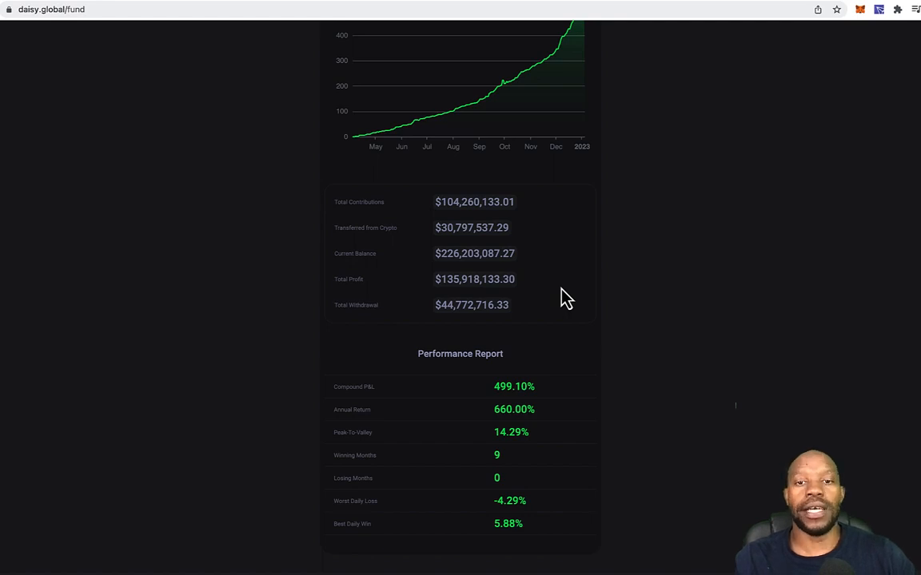
mouse_move(589, 290)
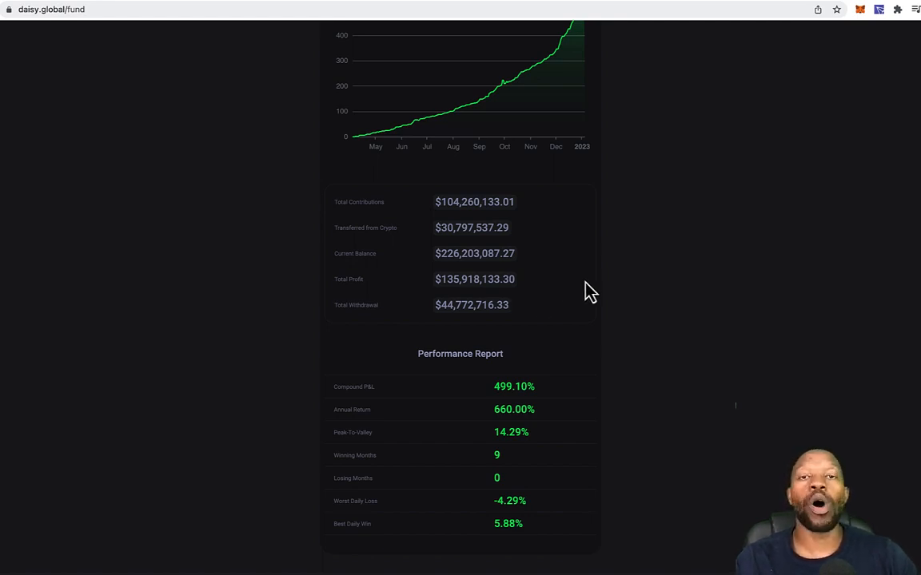
mouse_move(551, 310)
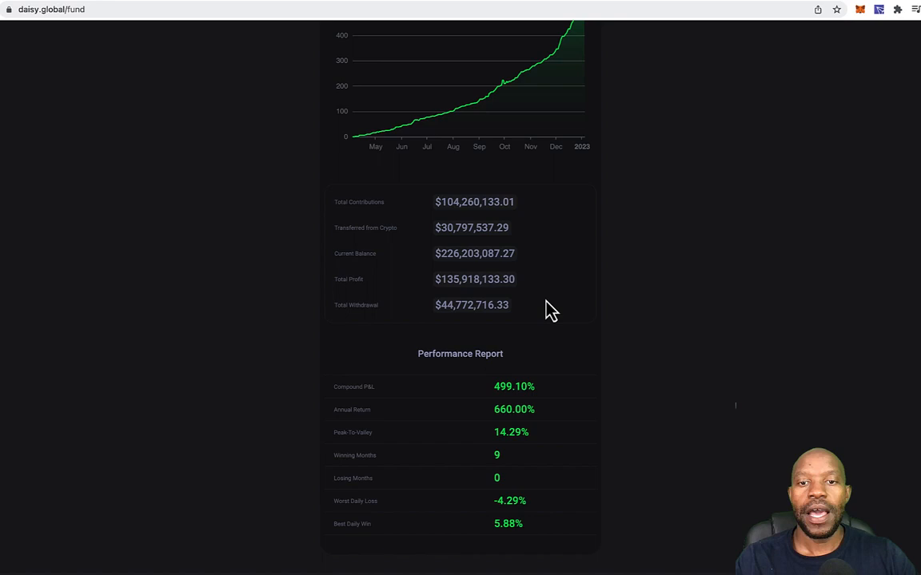
mouse_move(527, 323)
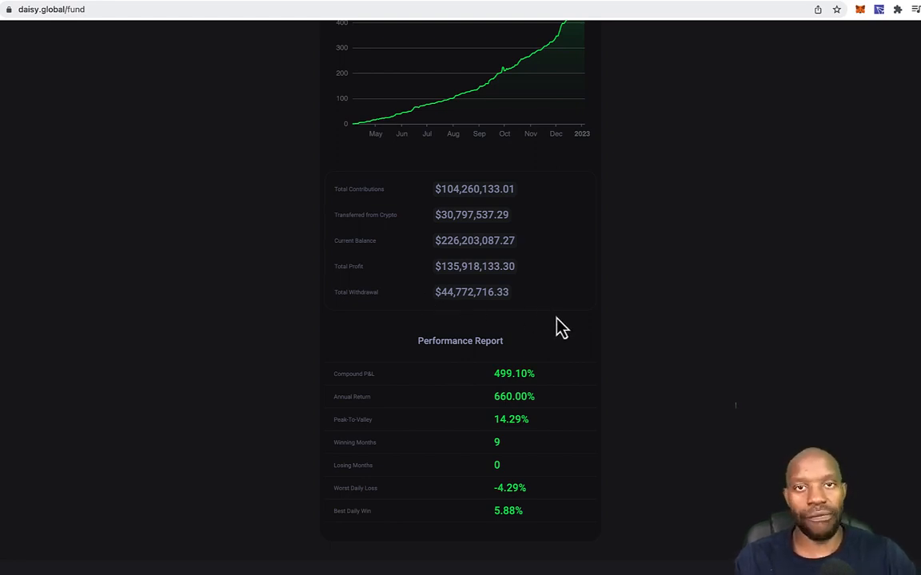
scroll(down, 3)
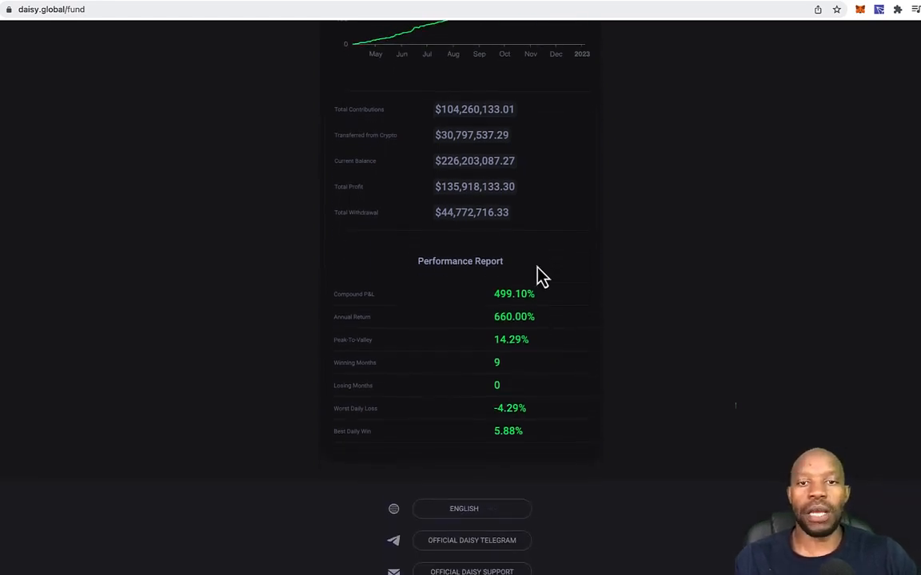
mouse_move(625, 237)
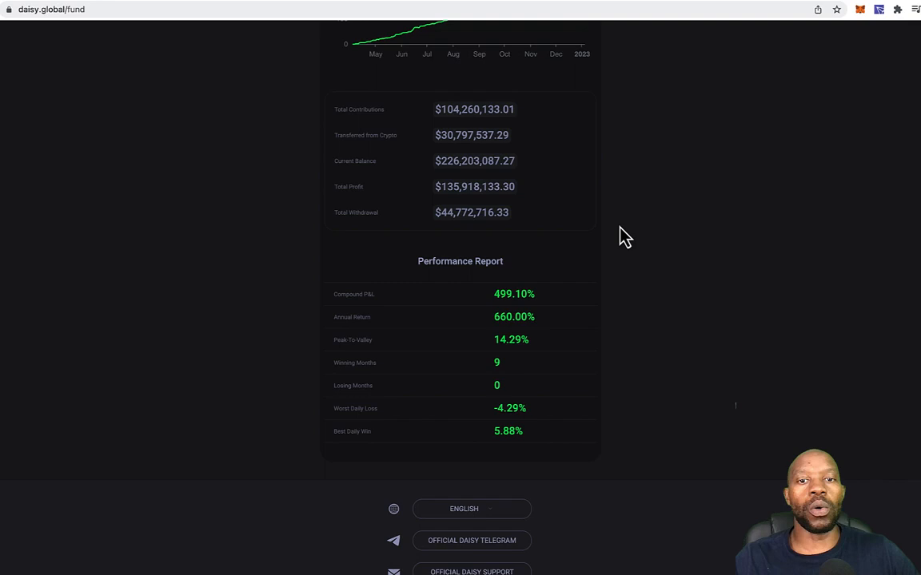
scroll(down, 3)
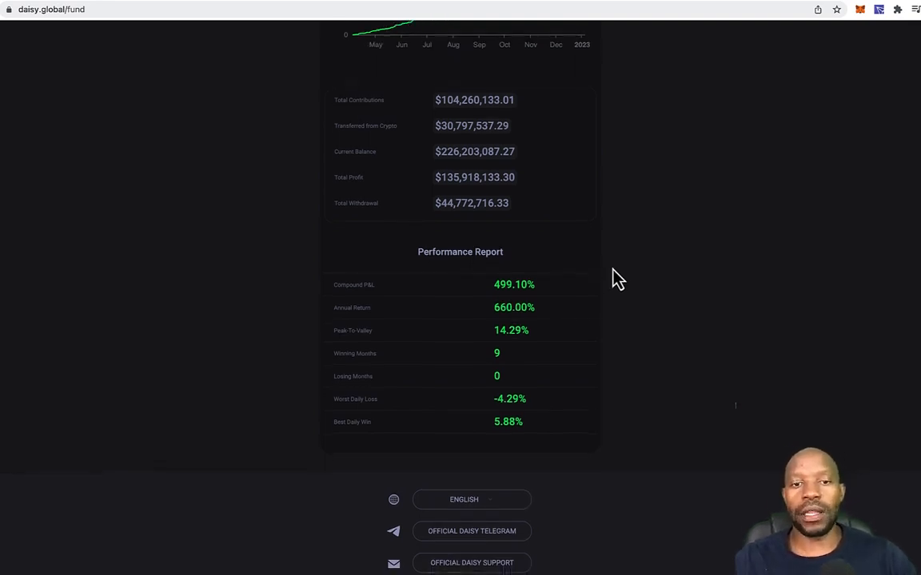
mouse_move(475, 300)
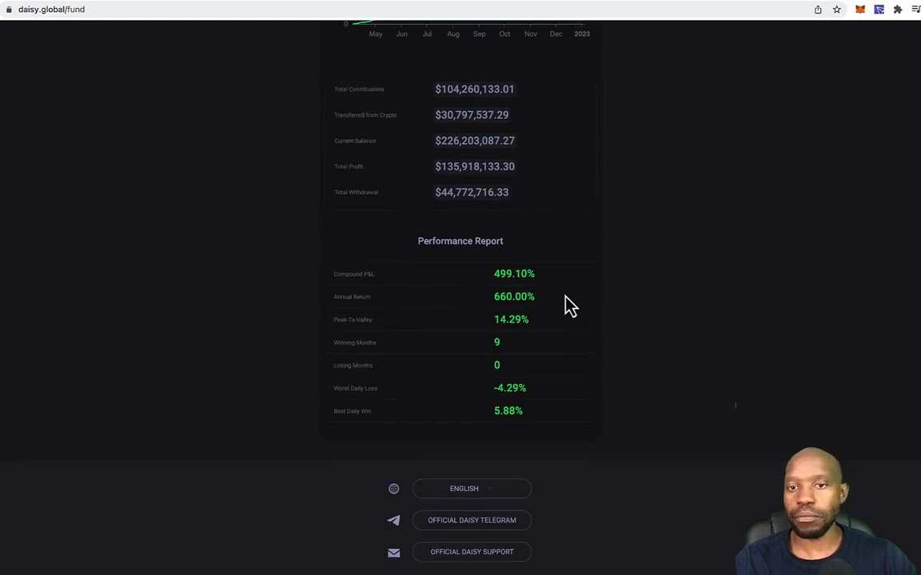
mouse_move(546, 270)
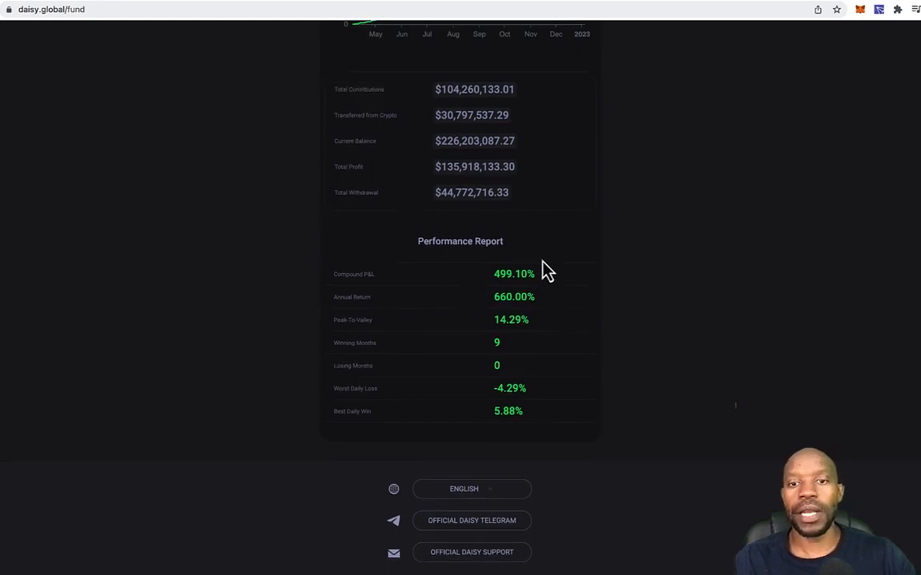
mouse_move(521, 274)
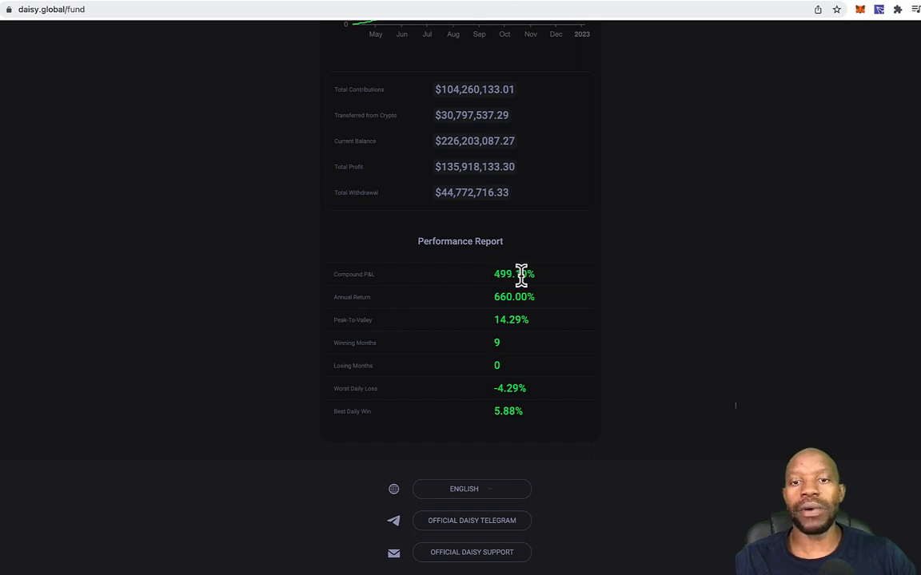
mouse_move(544, 287)
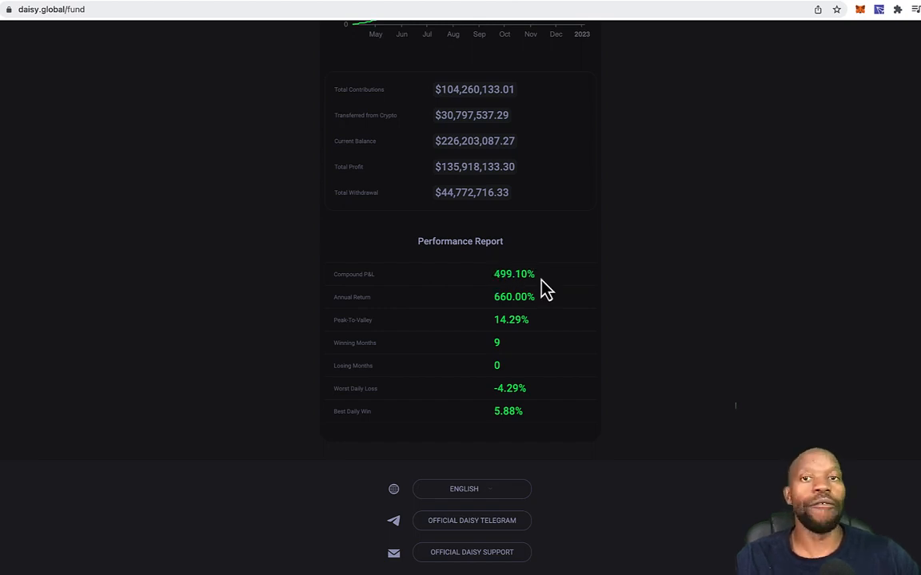
mouse_move(618, 284)
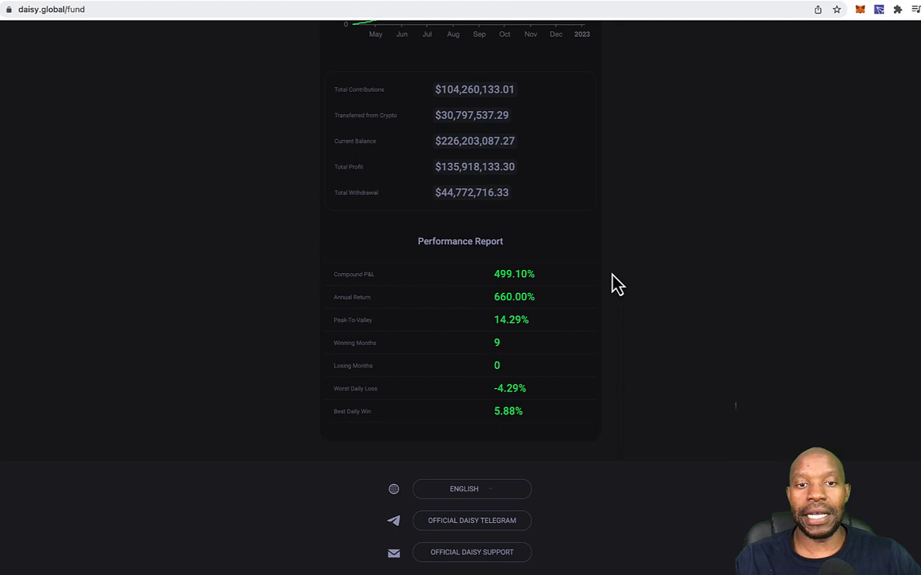
mouse_move(555, 318)
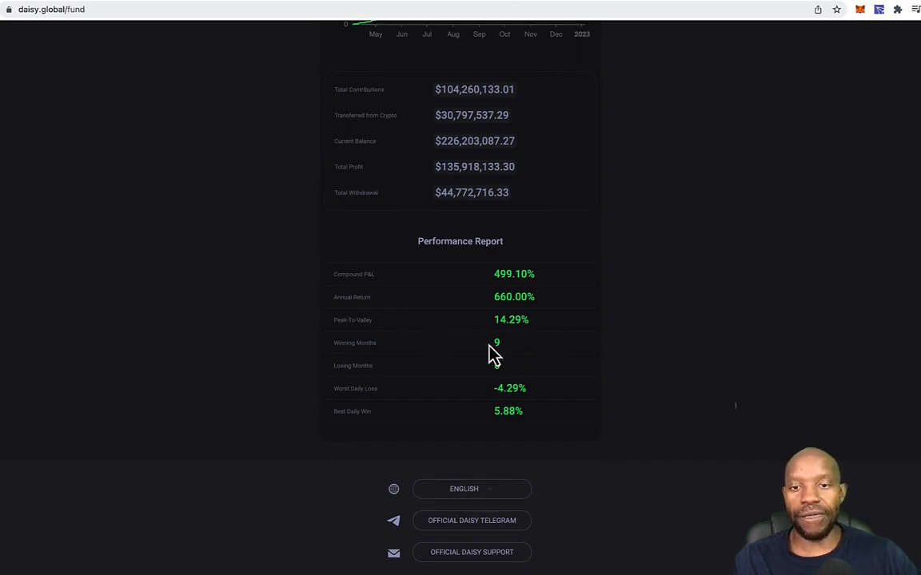
mouse_move(518, 358)
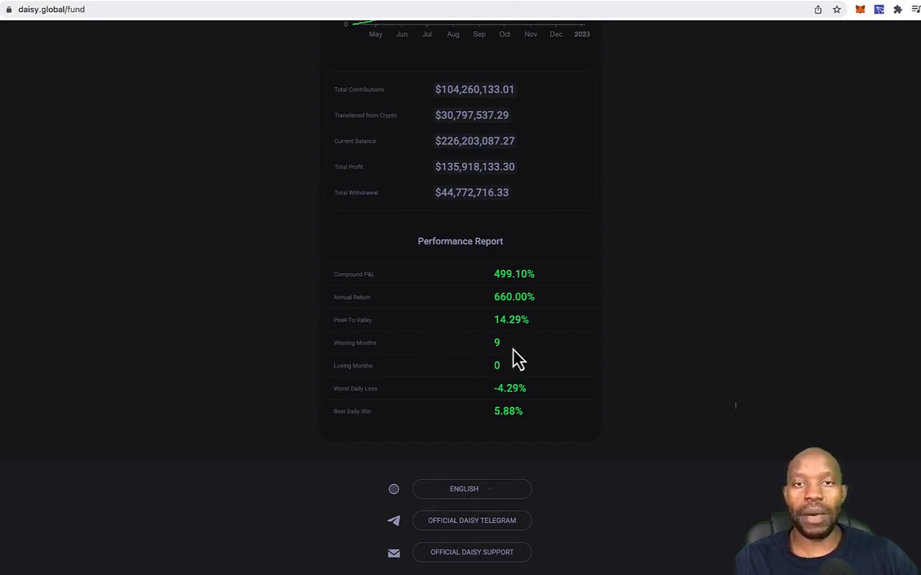
mouse_move(520, 384)
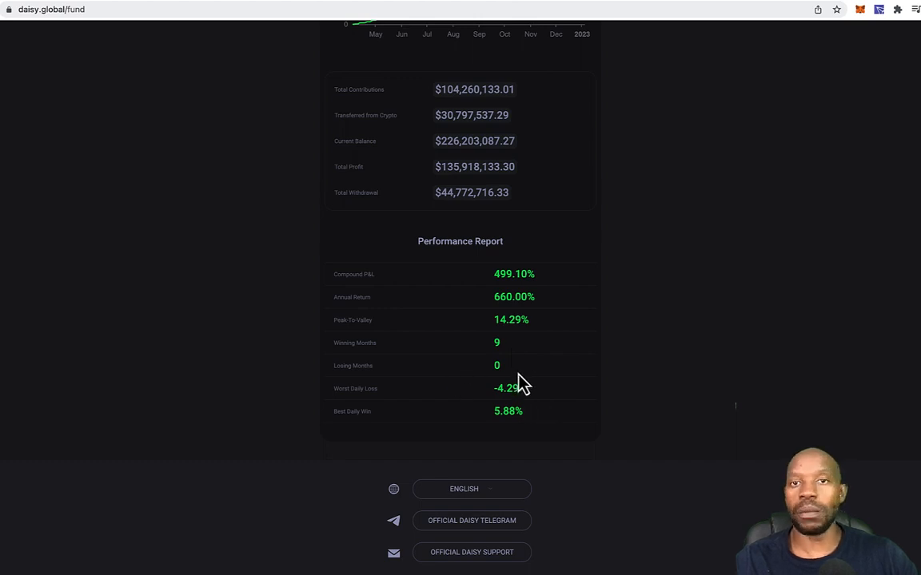
mouse_move(551, 409)
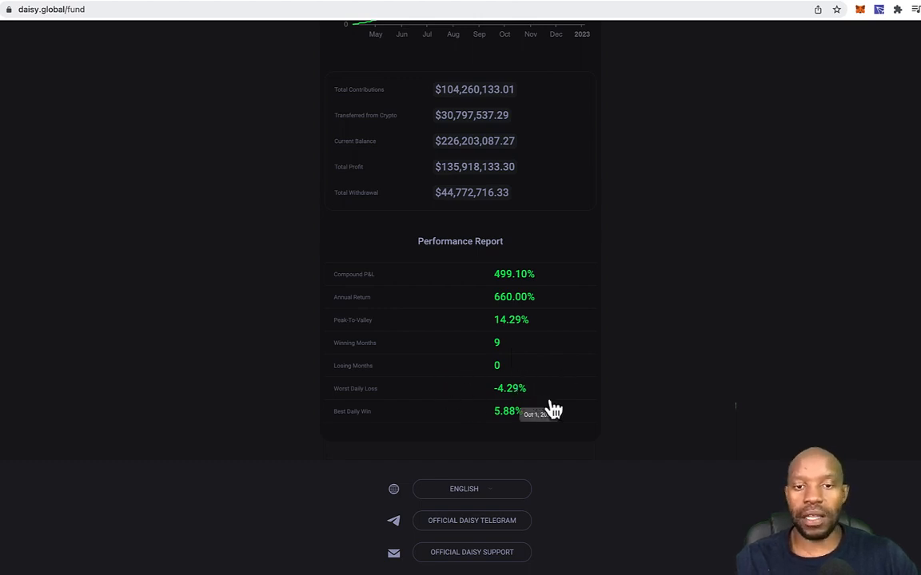
mouse_move(472, 406)
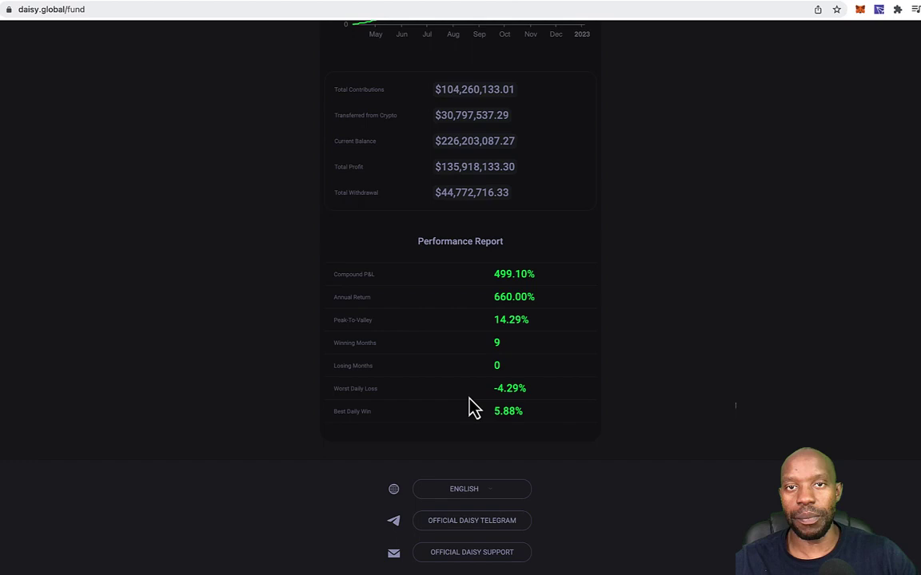
mouse_move(574, 431)
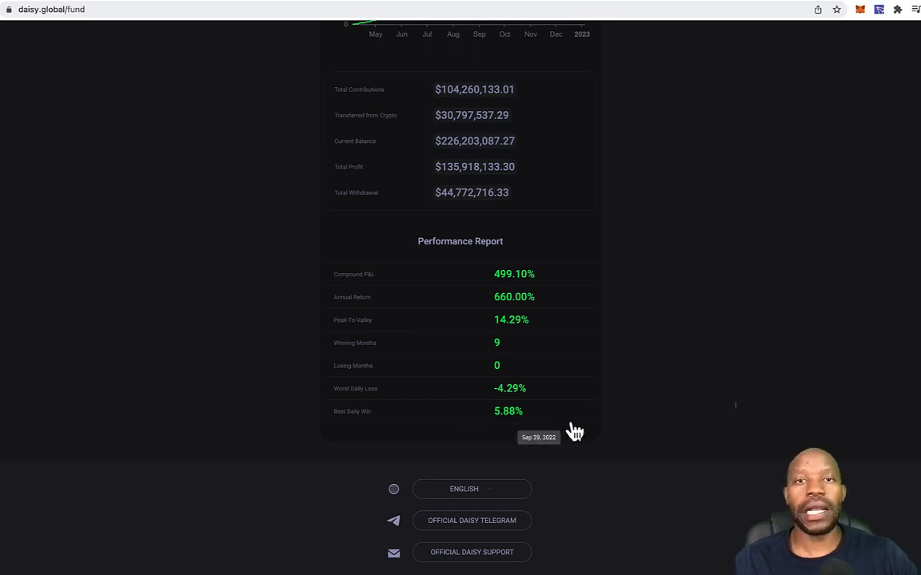
mouse_move(630, 424)
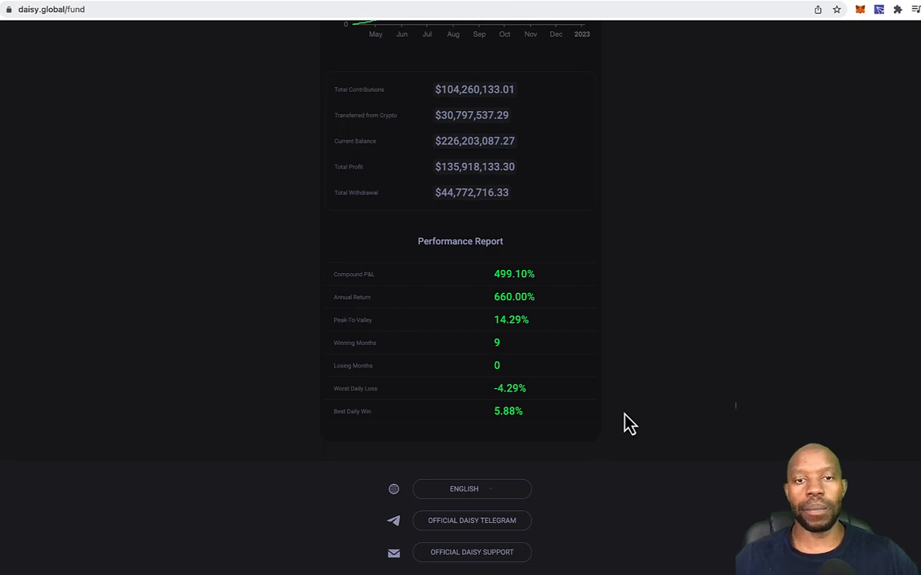
Show the My Account Forex contribution balance chart, with contributions of $210.23.
scroll(up, 3)
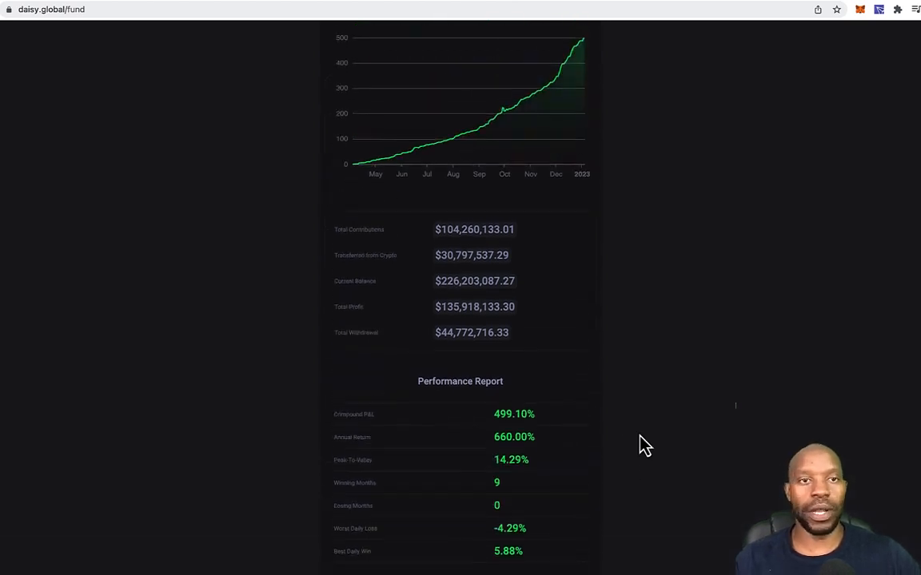
scroll(up, 3)
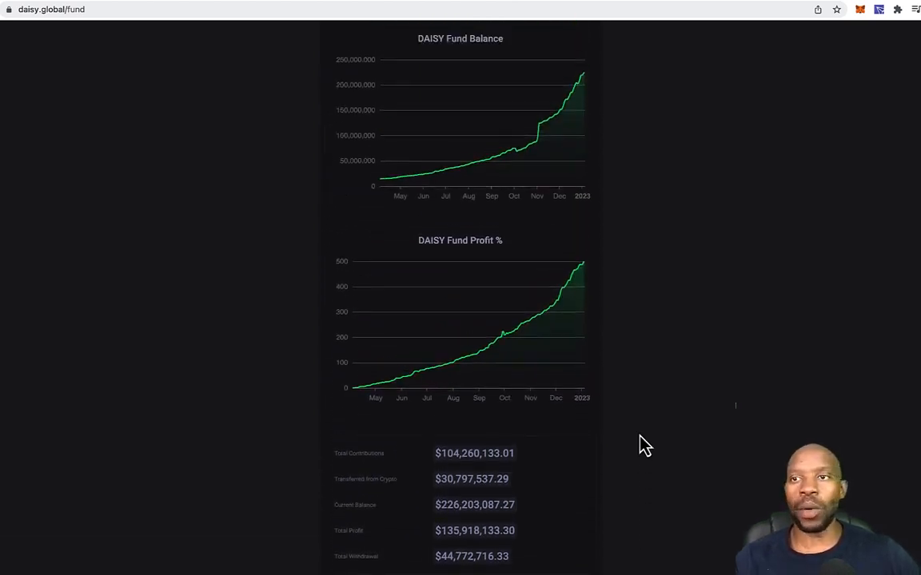
scroll(up, 3)
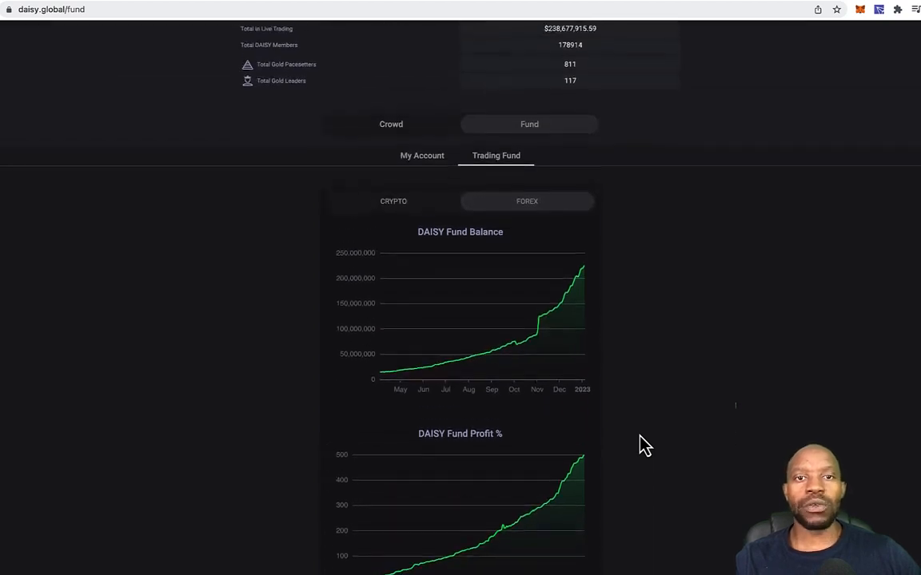
scroll(up, 3)
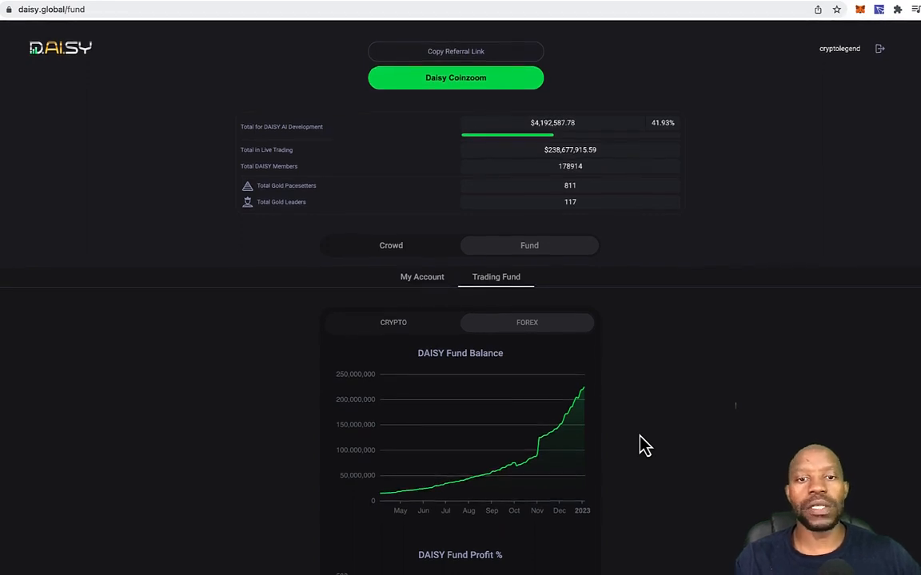
mouse_move(652, 332)
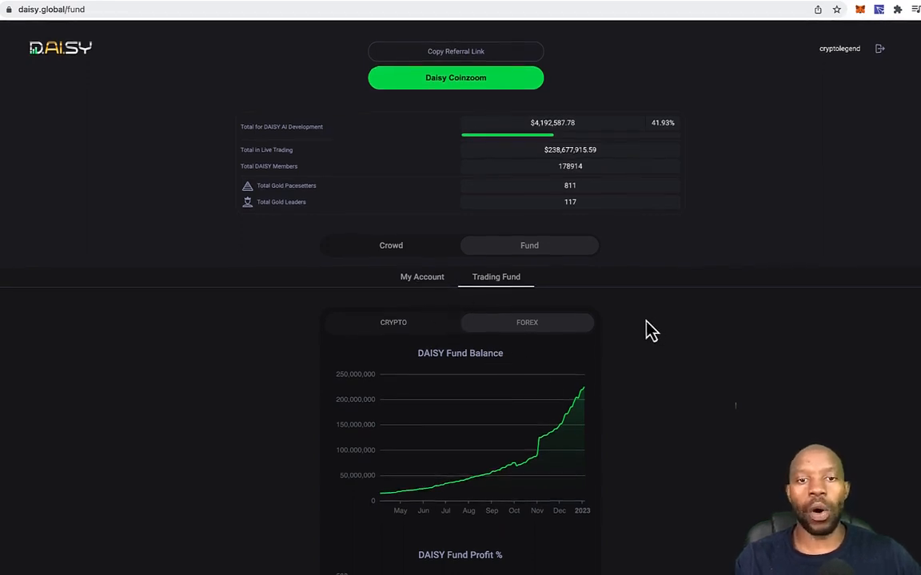
mouse_move(415, 292)
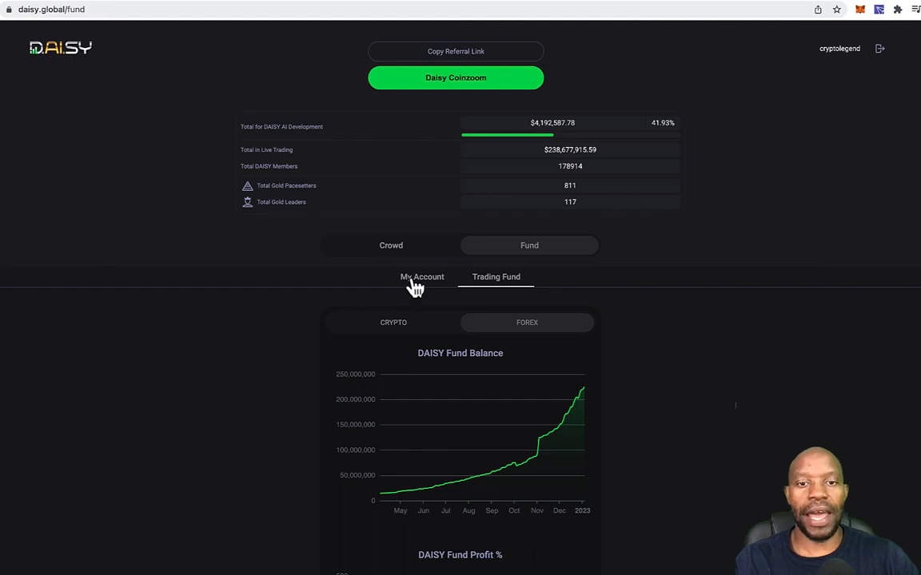
click(422, 277)
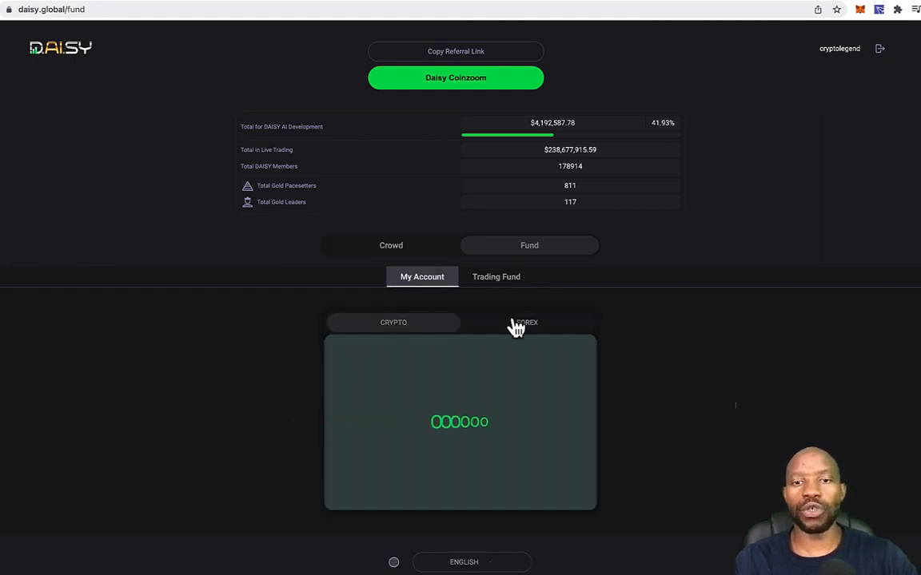
click(526, 323)
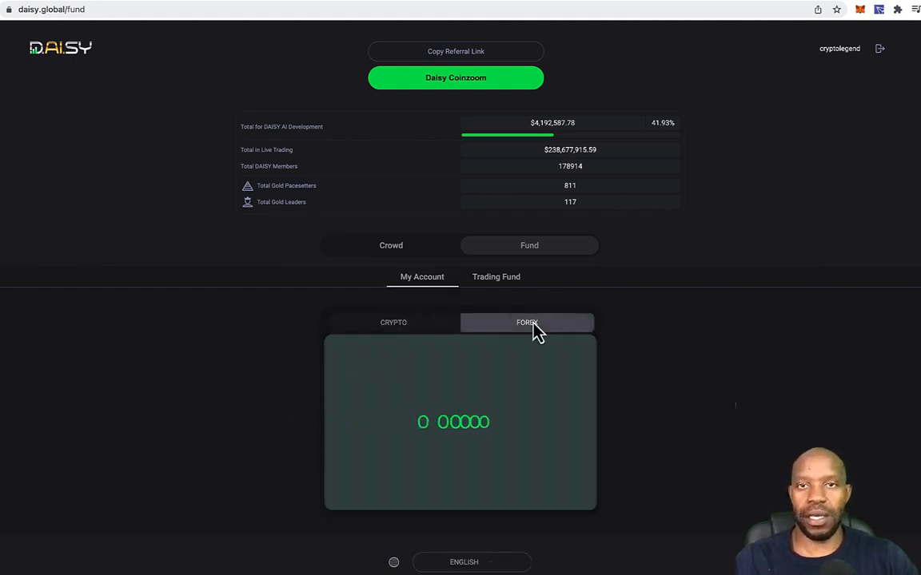
click(527, 322)
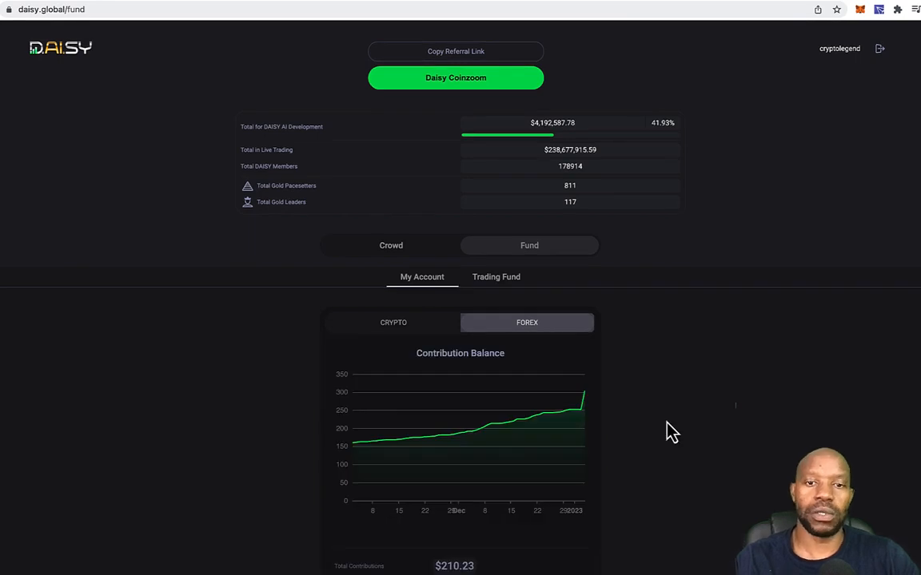
Browse the Crowd reports, Tier 2 and Tier 1, then view locked Tier 10 at $51,200.00.
click(391, 245)
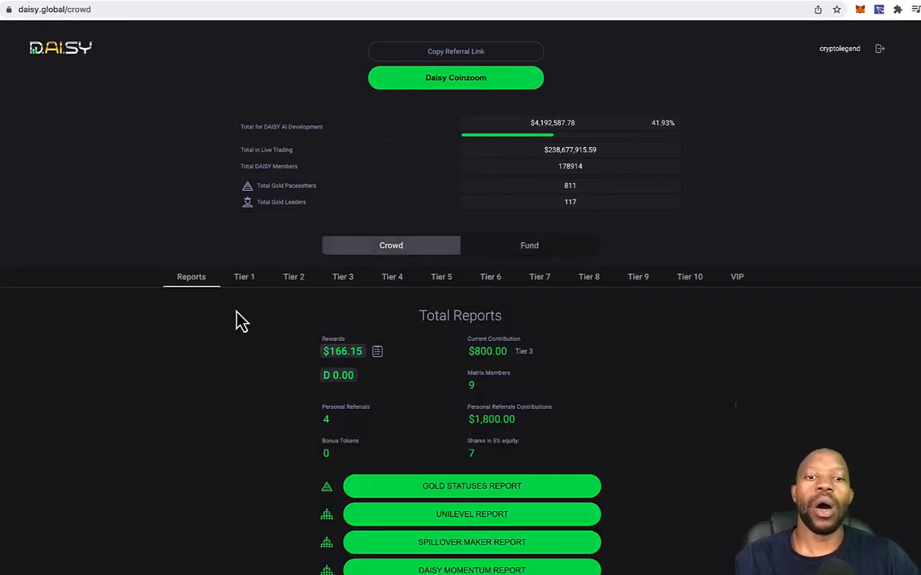
mouse_move(252, 277)
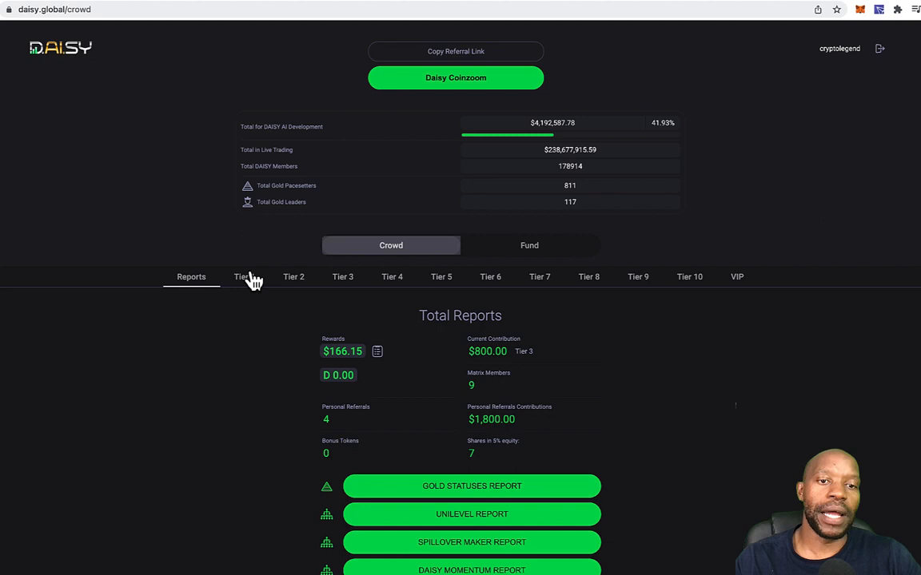
click(293, 276)
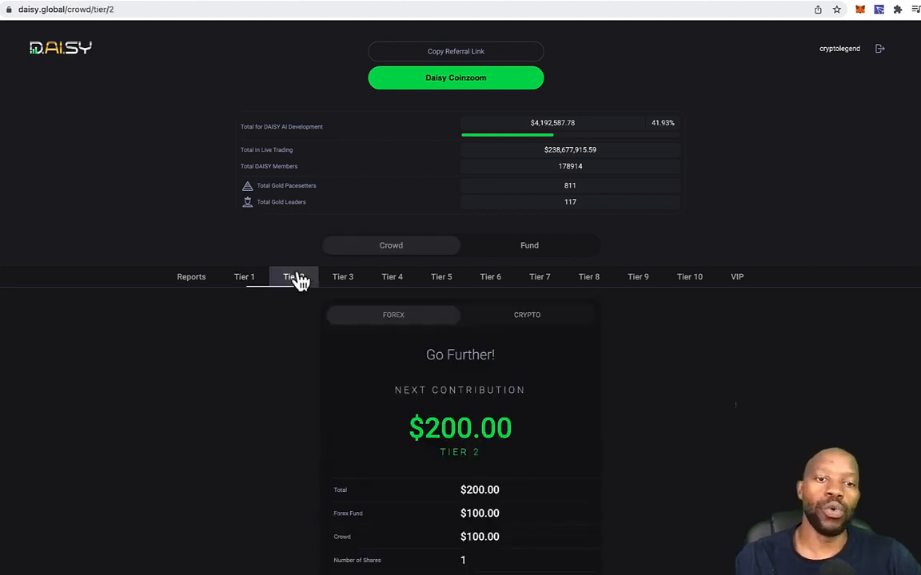
click(244, 277)
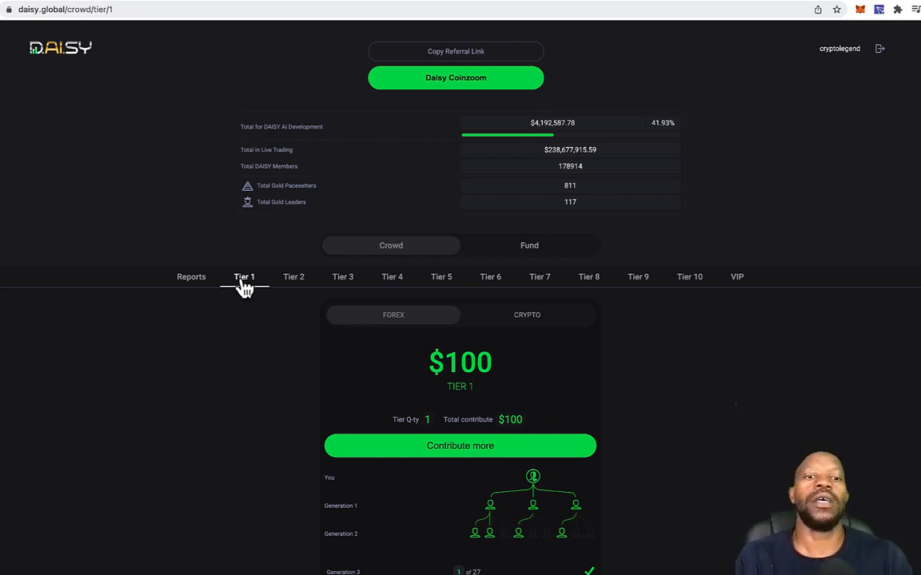
click(293, 277)
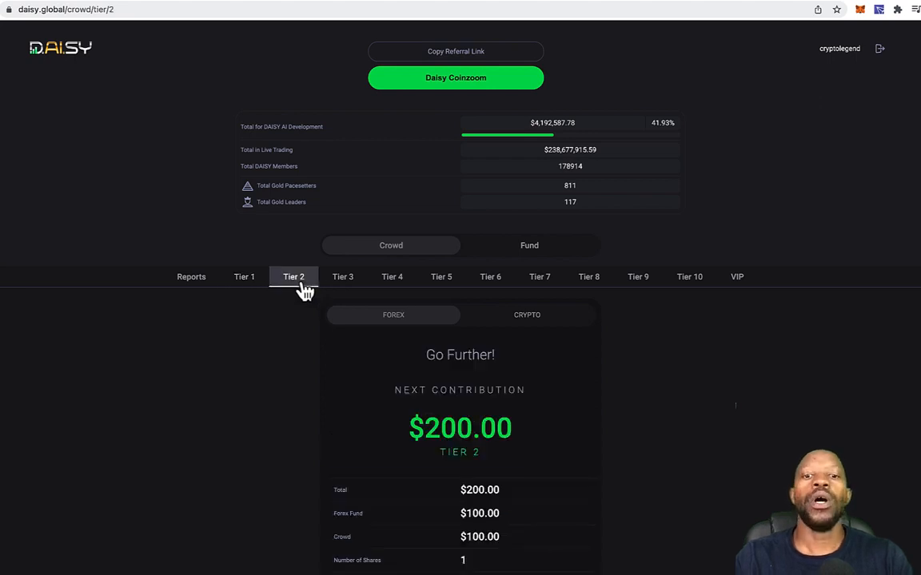
mouse_move(347, 328)
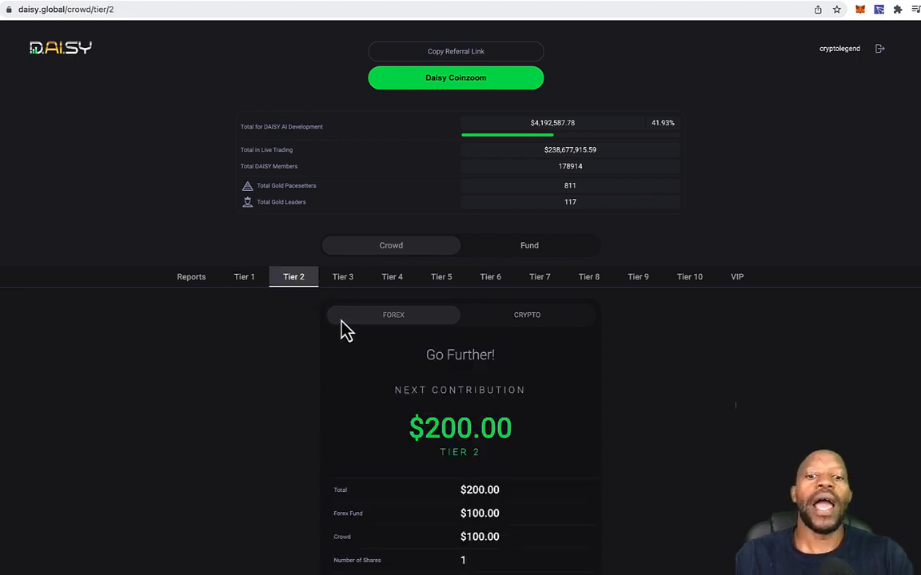
mouse_move(243, 276)
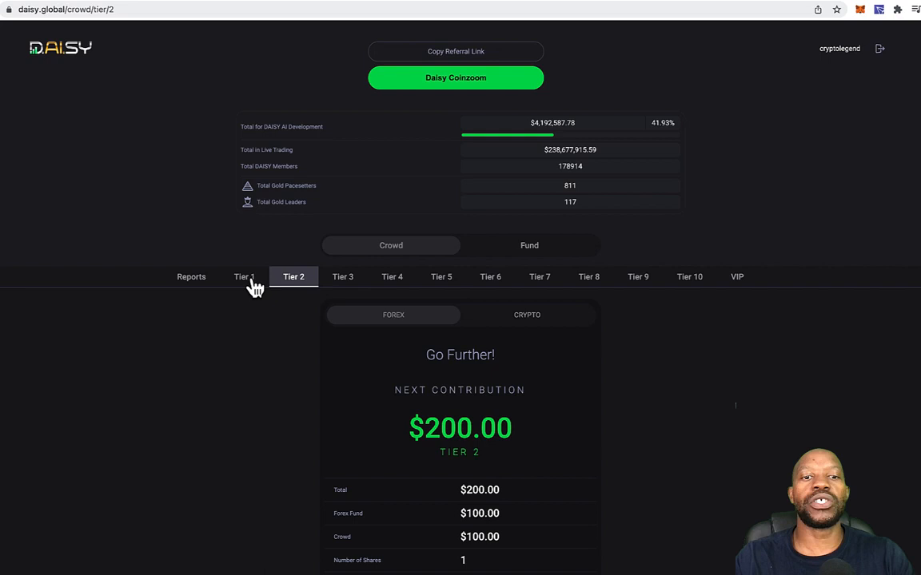
click(243, 277)
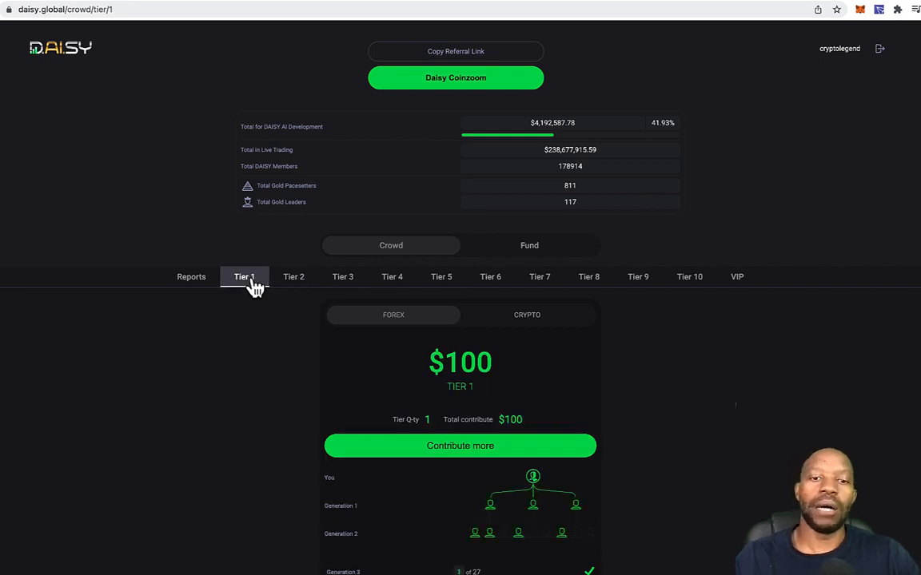
mouse_move(191, 276)
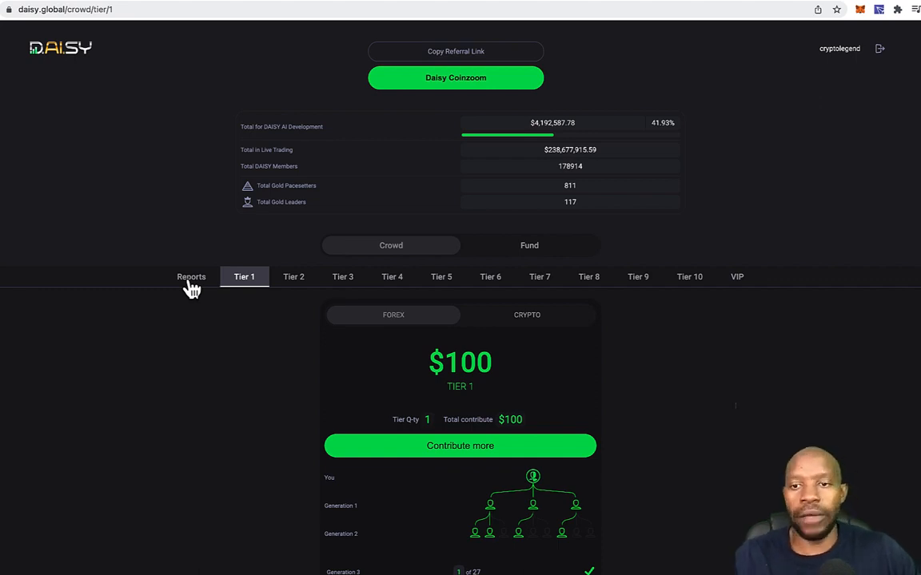
click(689, 277)
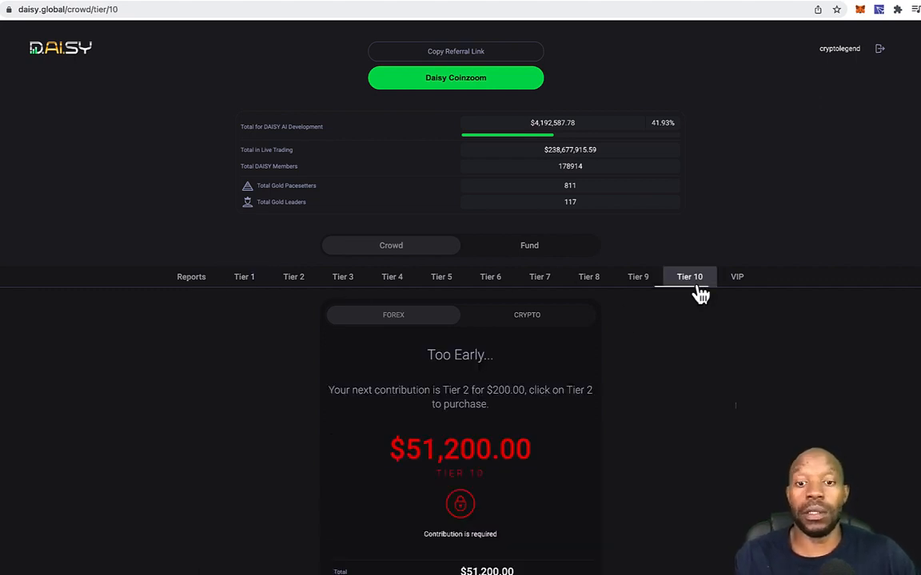
mouse_move(612, 458)
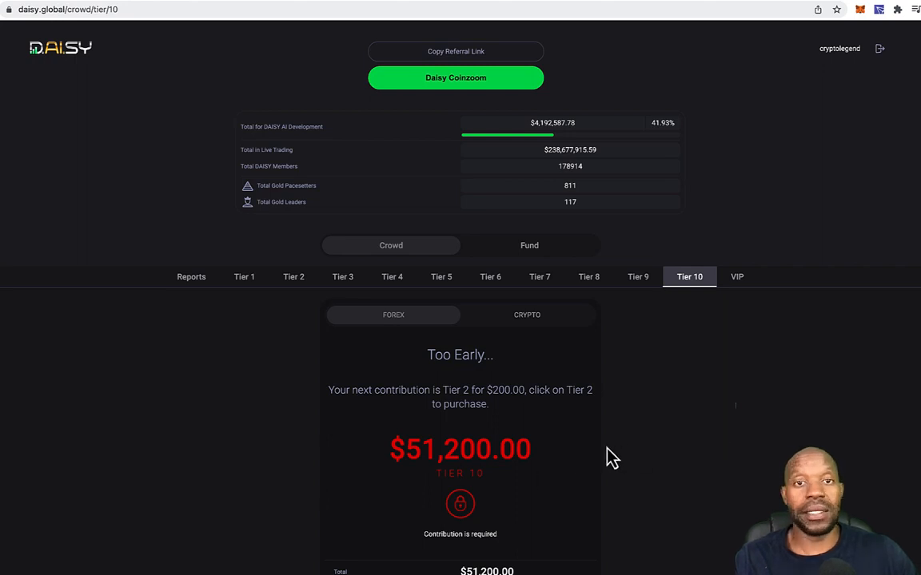
mouse_move(520, 441)
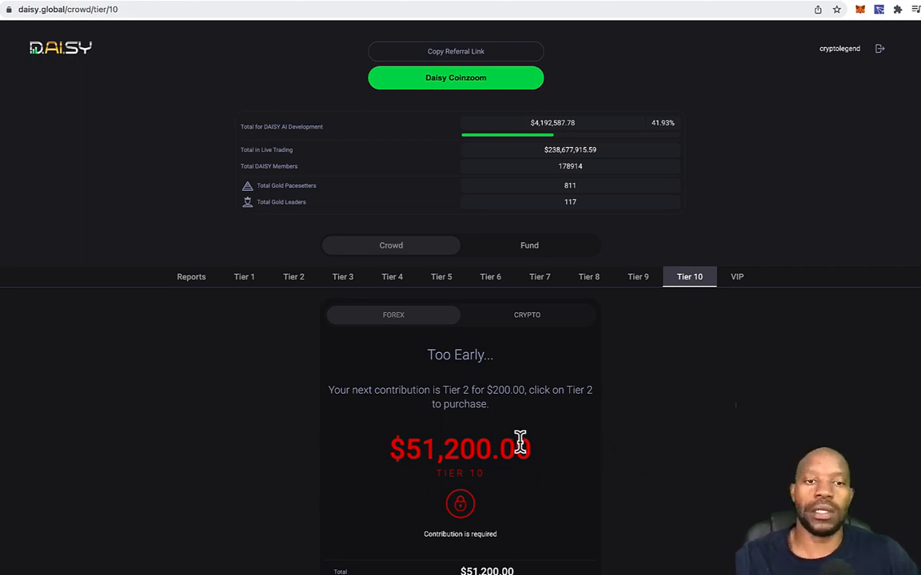
mouse_move(240, 295)
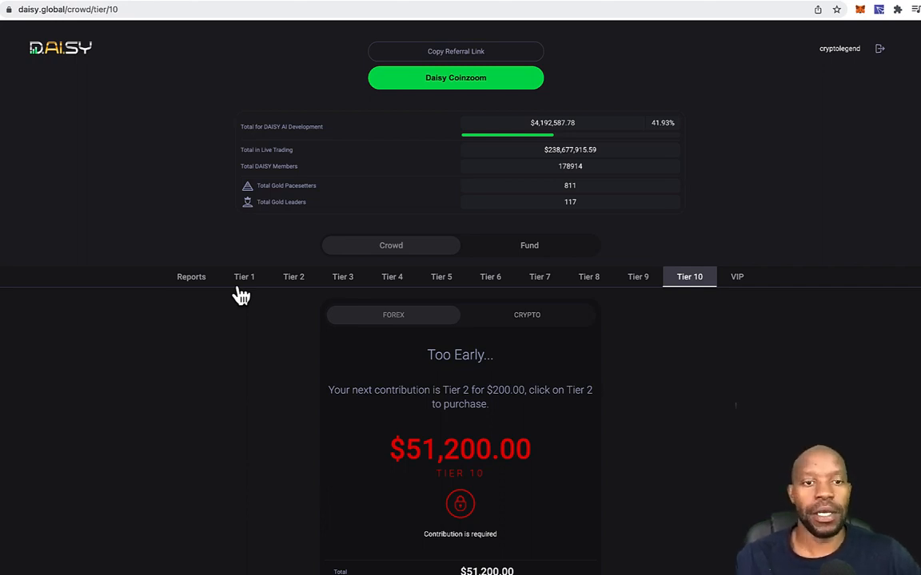
View Tier 1, check the total reports summary, then return to the Tier 1 page.
click(244, 277)
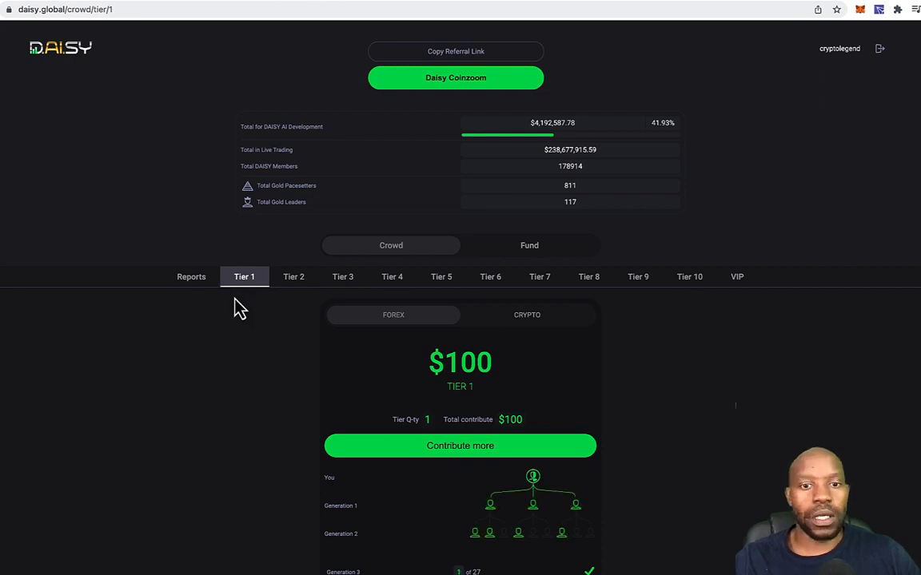
click(191, 277)
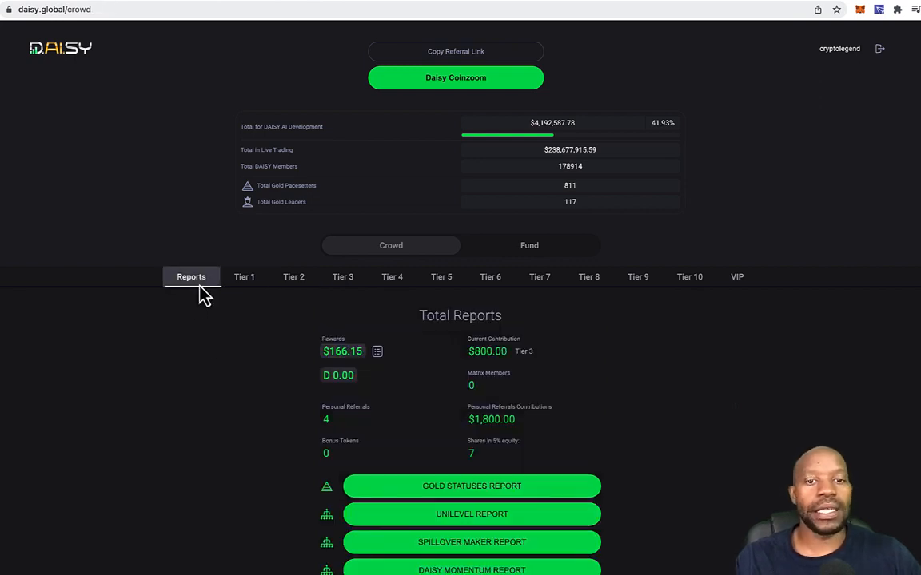
click(244, 276)
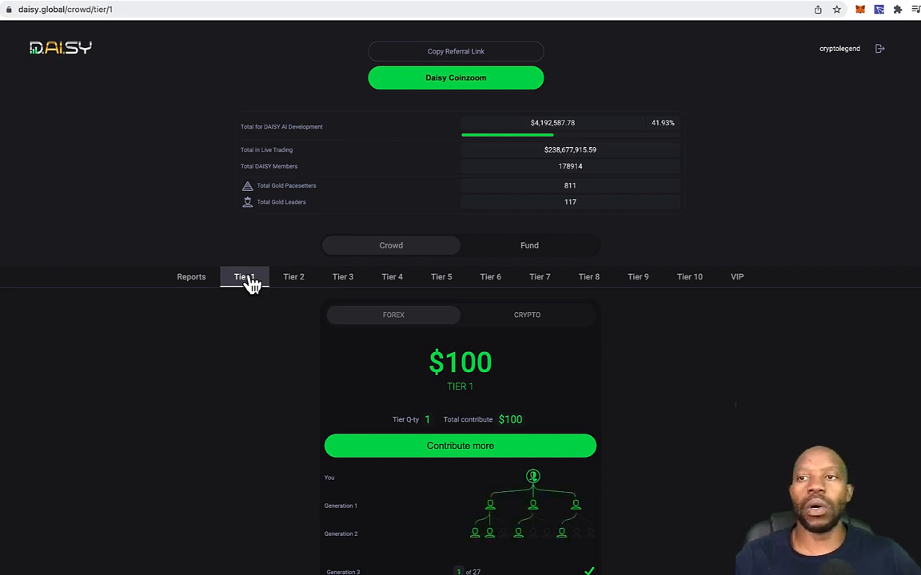
mouse_move(204, 128)
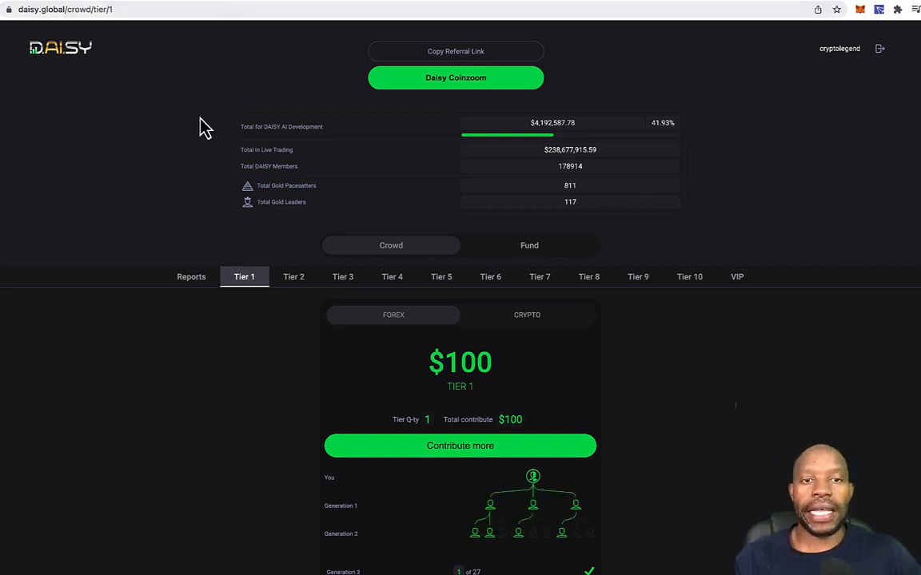
mouse_move(206, 143)
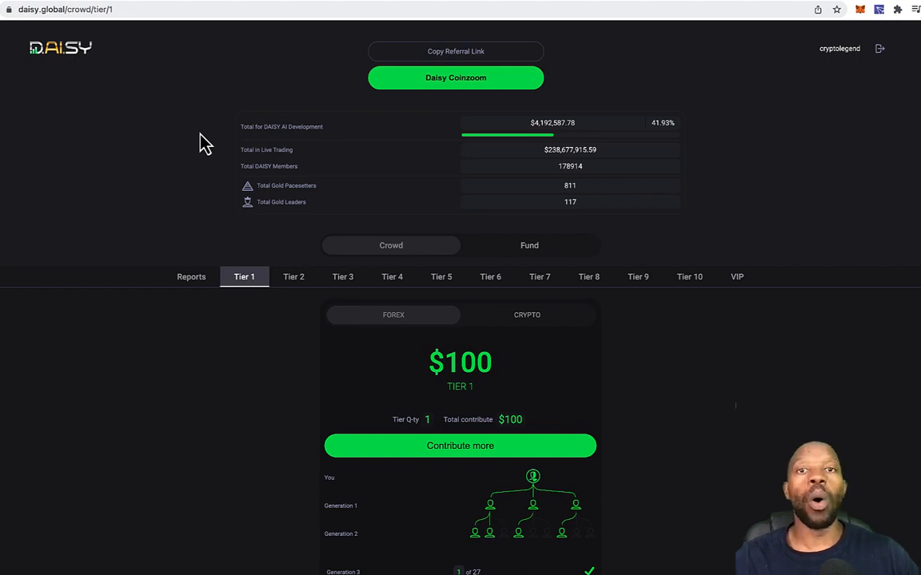
mouse_move(235, 174)
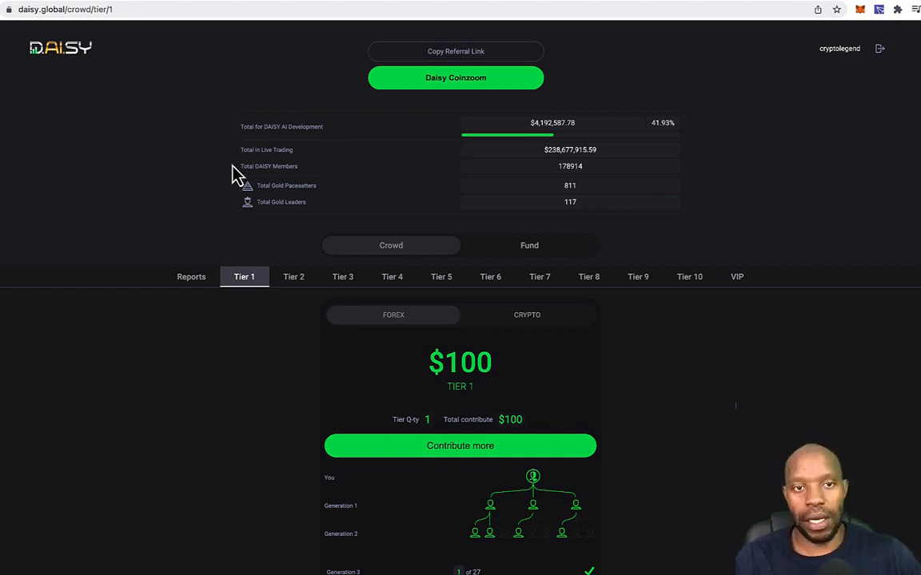
mouse_move(226, 222)
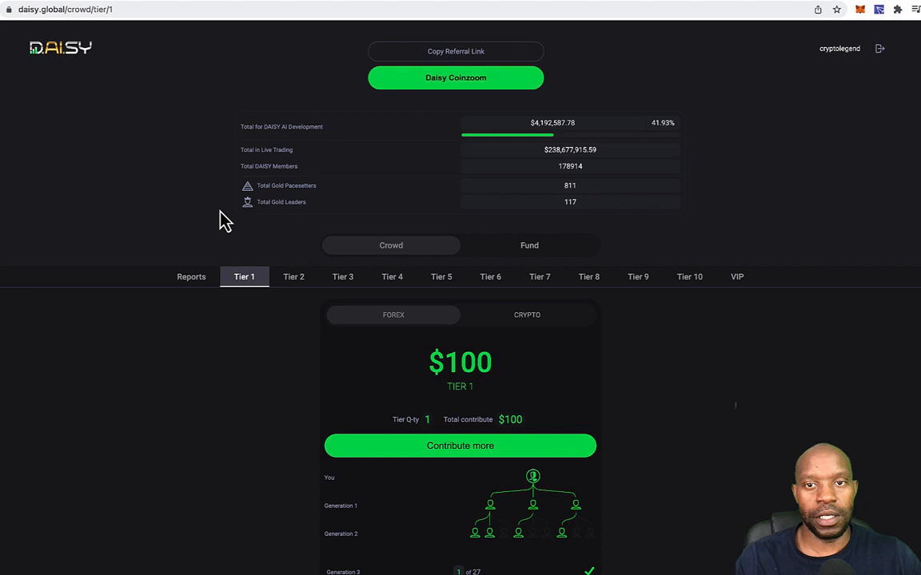
mouse_move(216, 210)
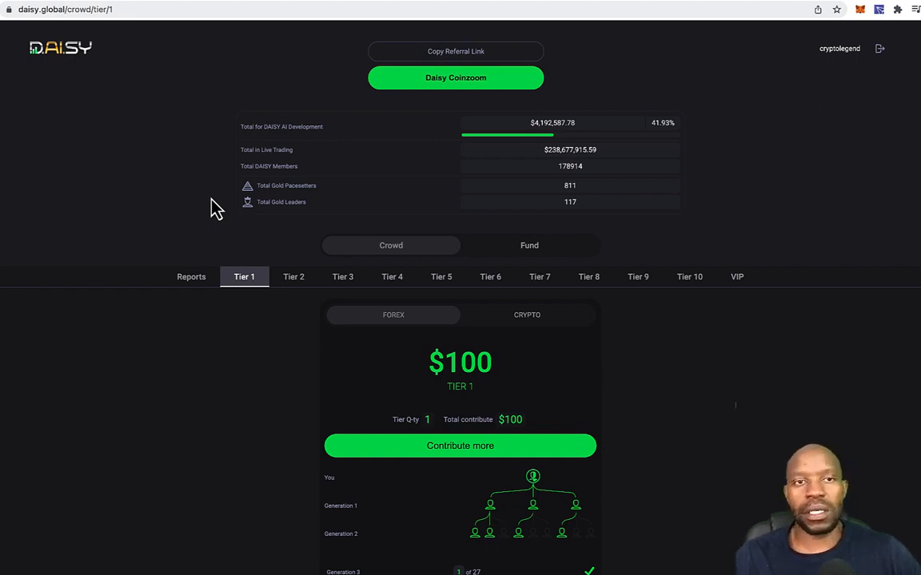
mouse_move(883, 336)
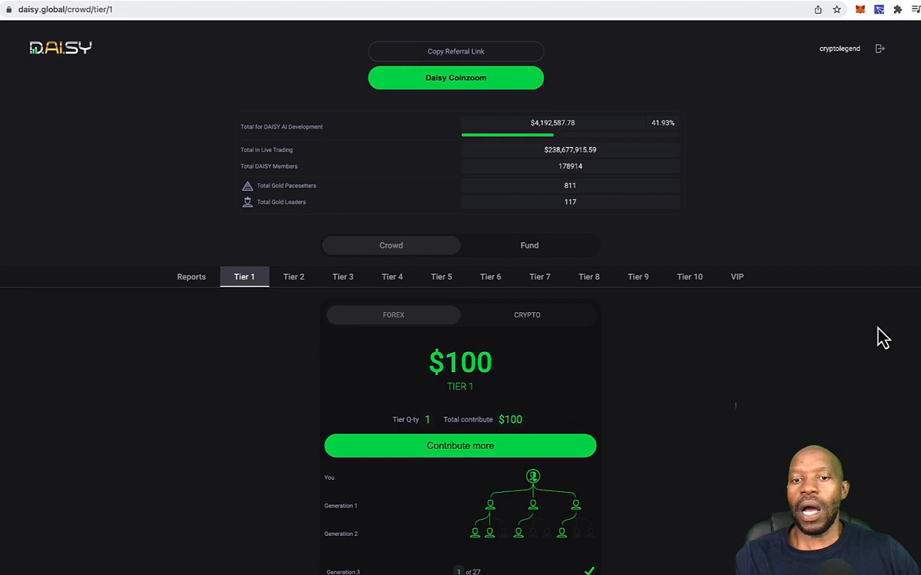
mouse_move(907, 446)
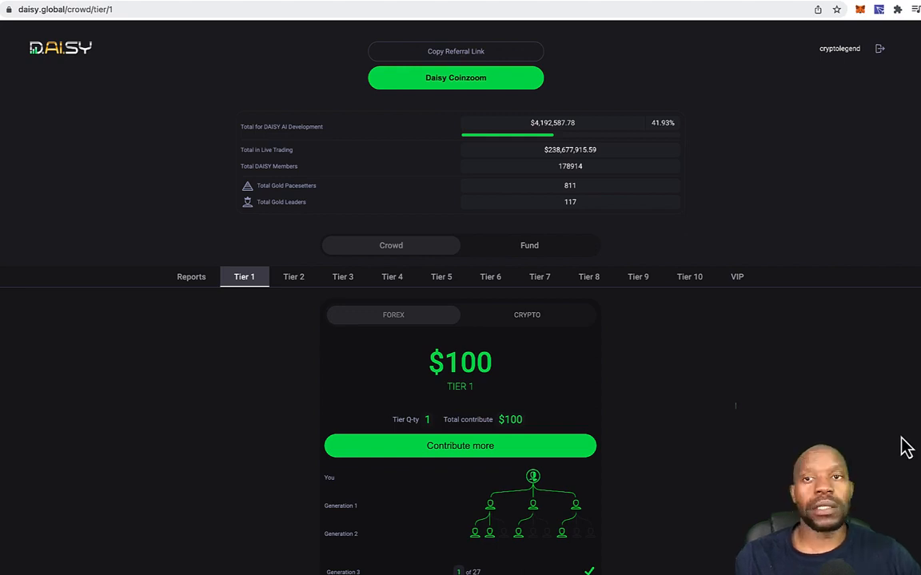
mouse_move(850, 455)
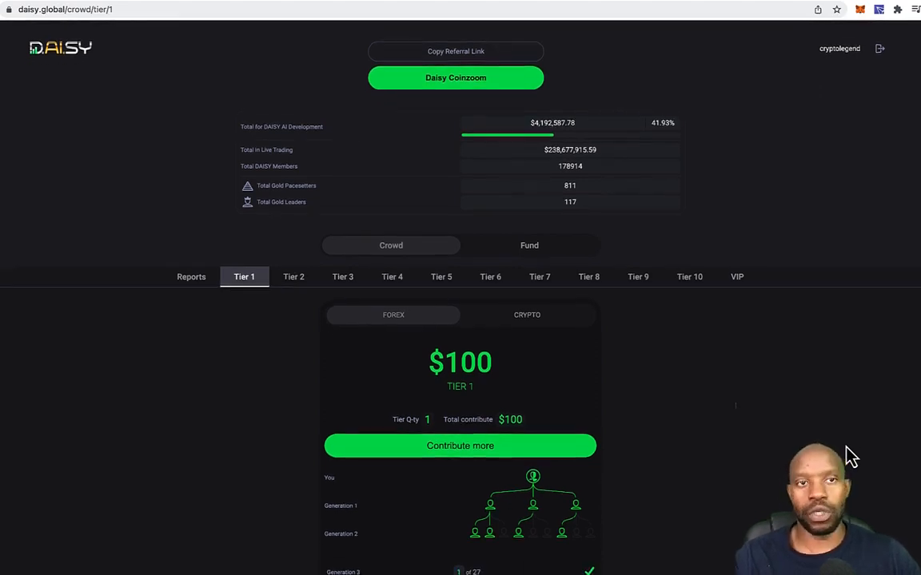
mouse_move(29, 242)
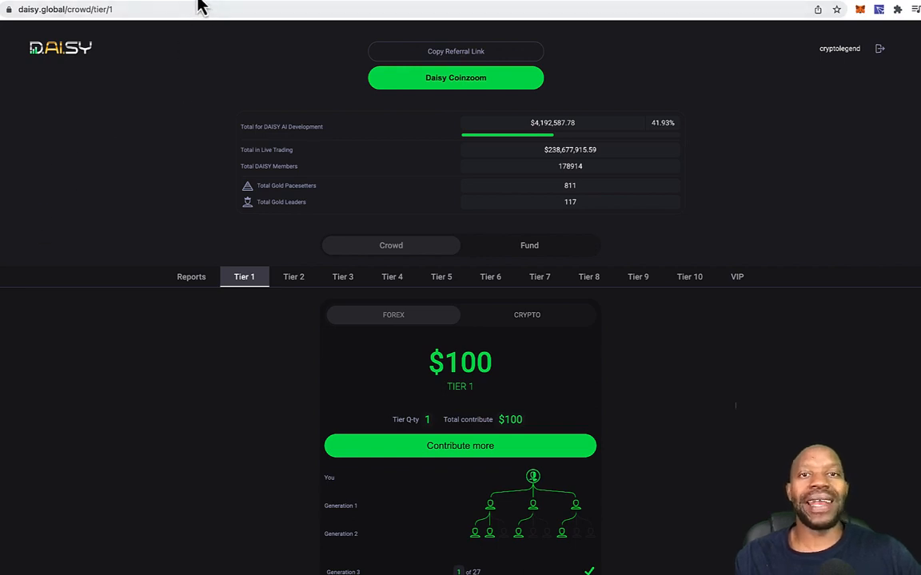
mouse_move(105, 308)
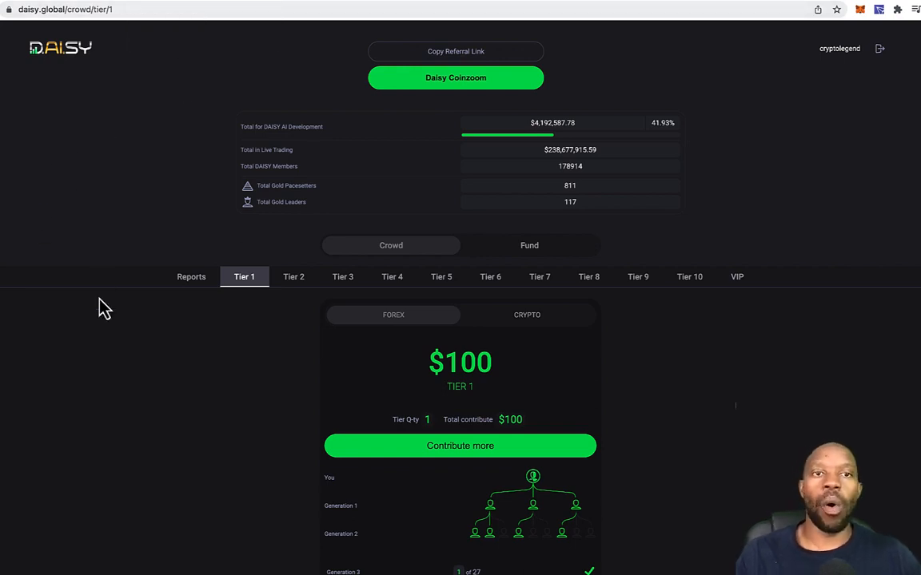
mouse_move(208, 4)
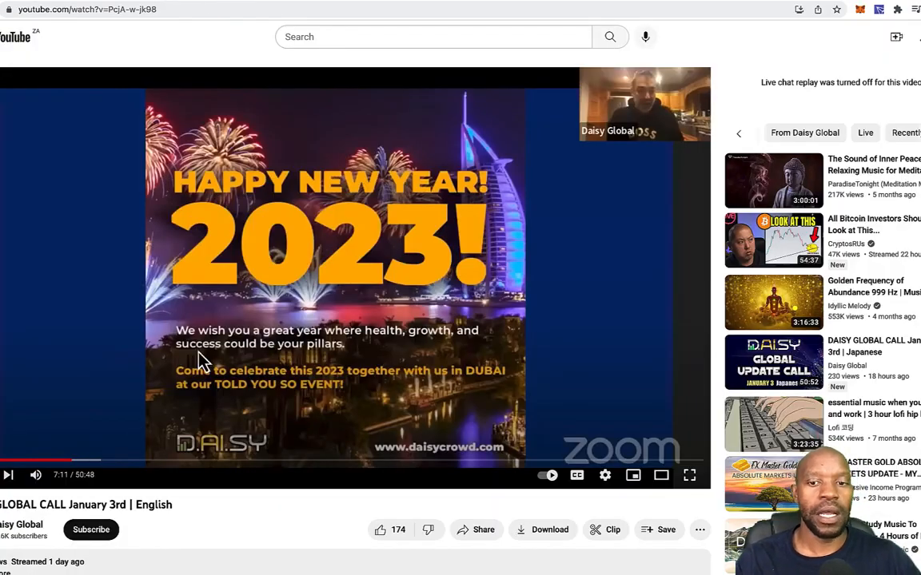
mouse_move(360, 448)
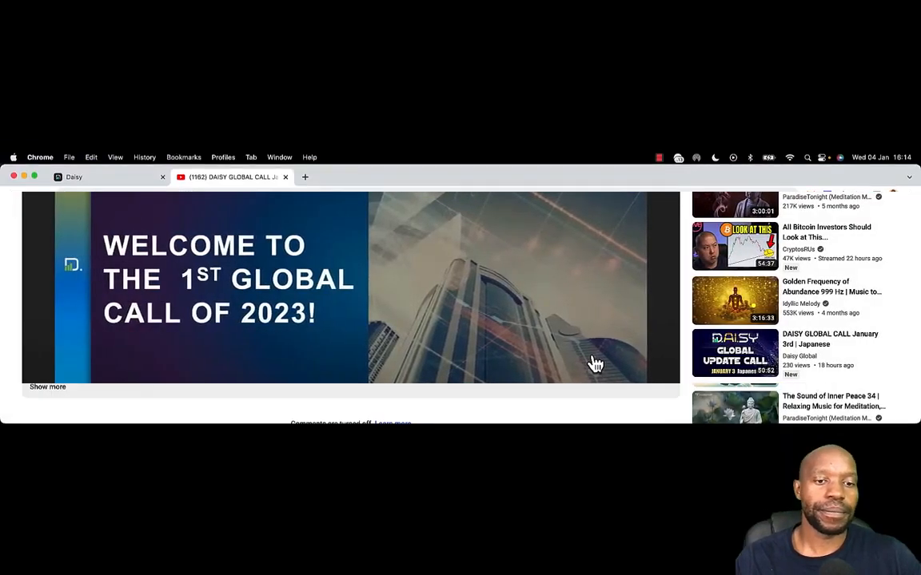
Scroll up on the DAISY GLOBAL CALL January 3rd | English video page.
scroll(up, 3)
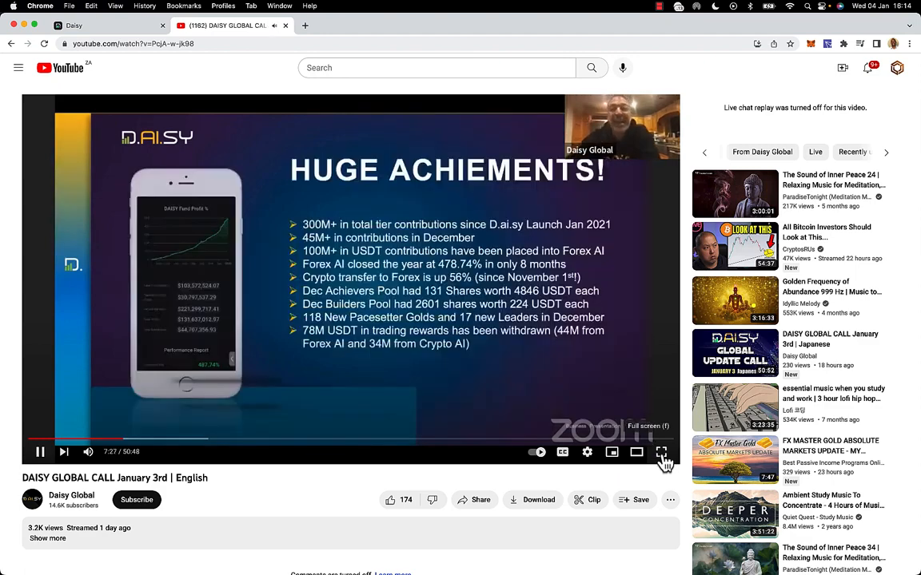
Play the DAISY Global Call January 3rd replay full screen.
click(661, 453)
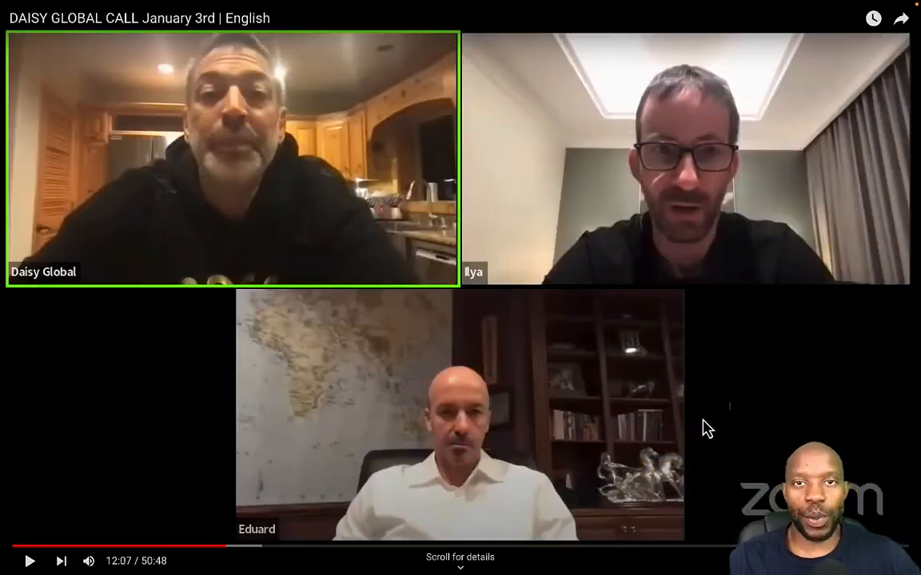
mouse_move(667, 547)
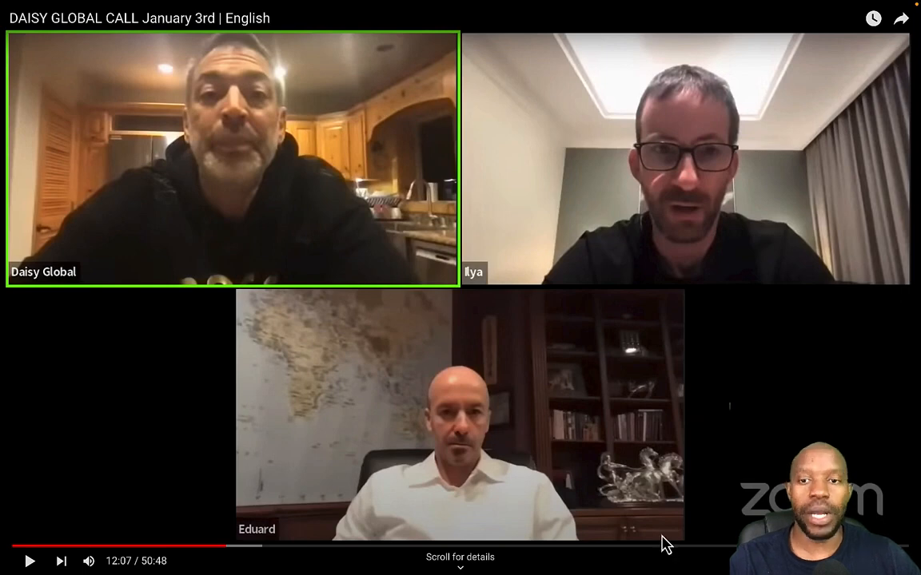
mouse_move(468, 548)
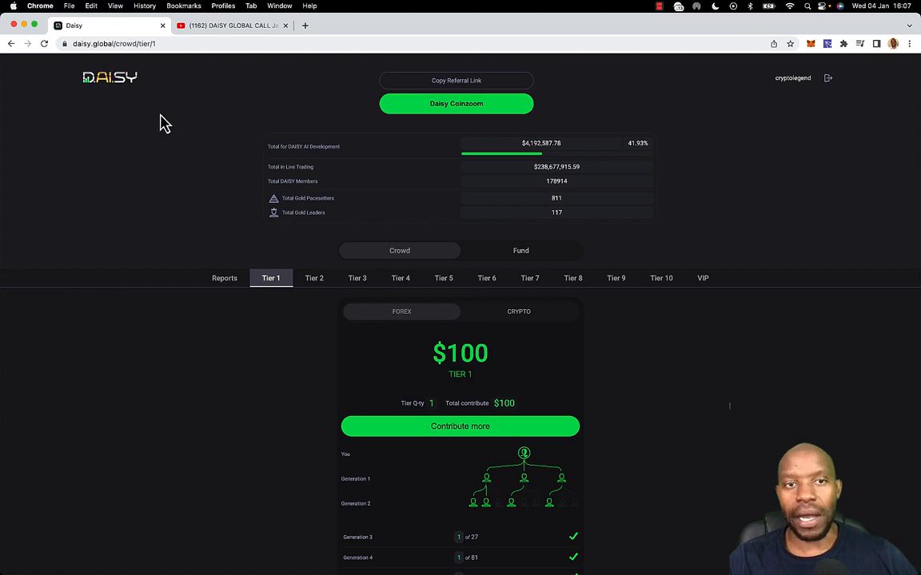
mouse_move(151, 155)
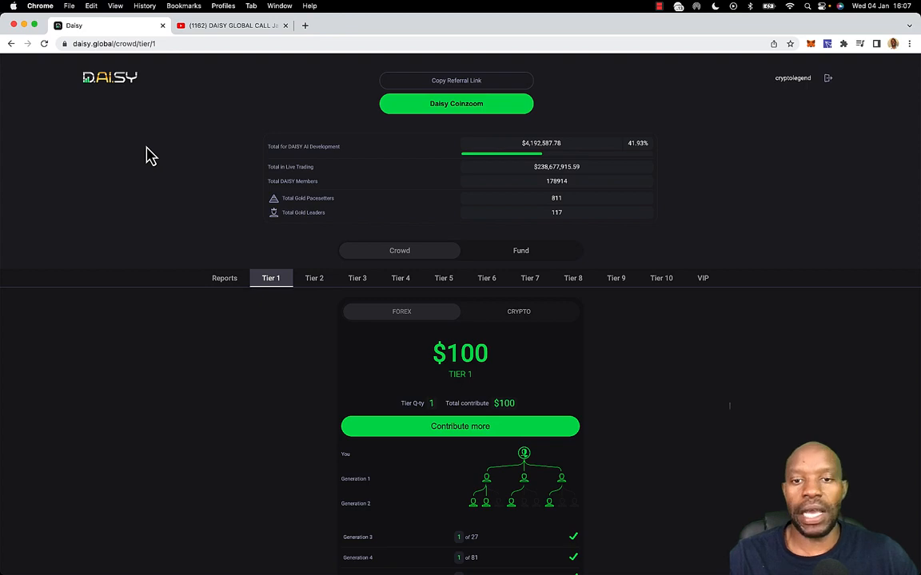
mouse_move(163, 157)
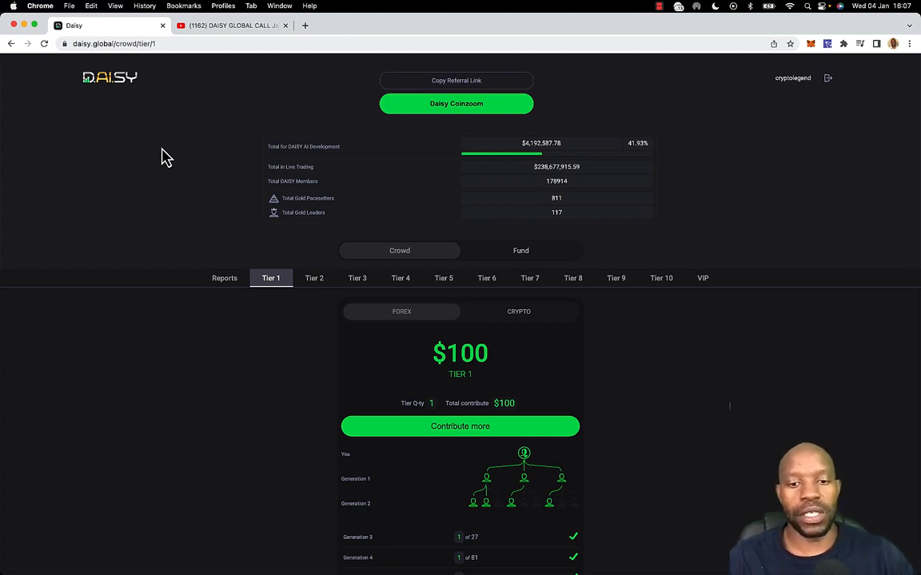
mouse_move(140, 318)
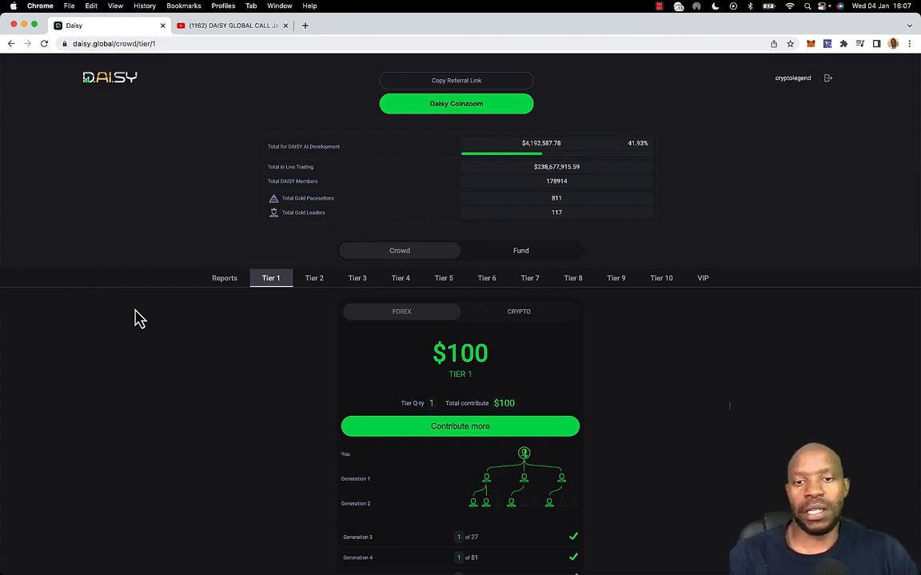
mouse_move(735, 438)
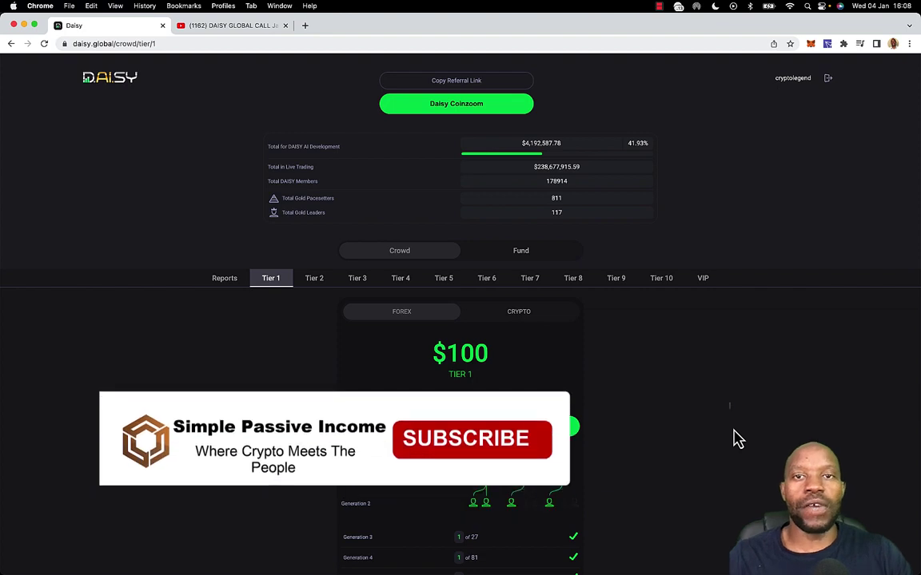
Click on the Tier 1 crowd page showing the $100 contribution and generation tree.
click(466, 438)
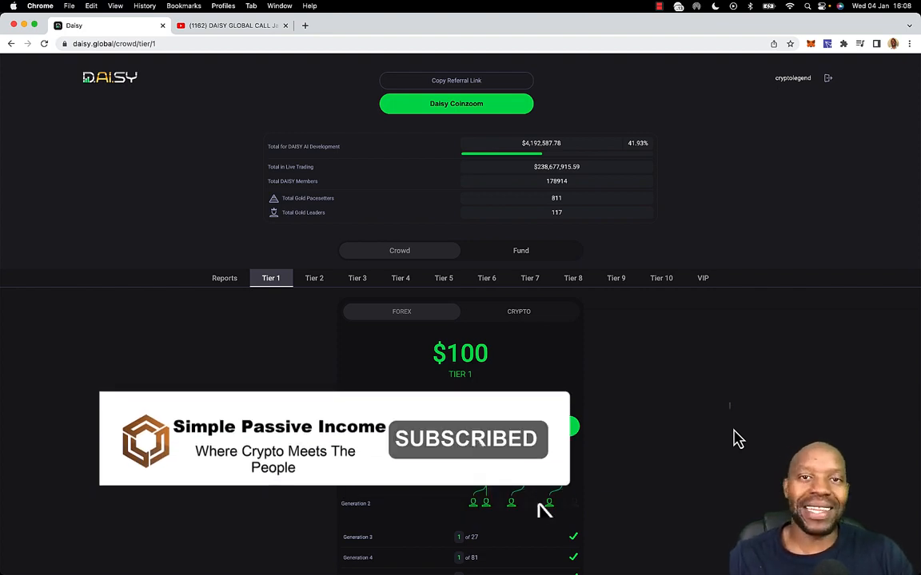